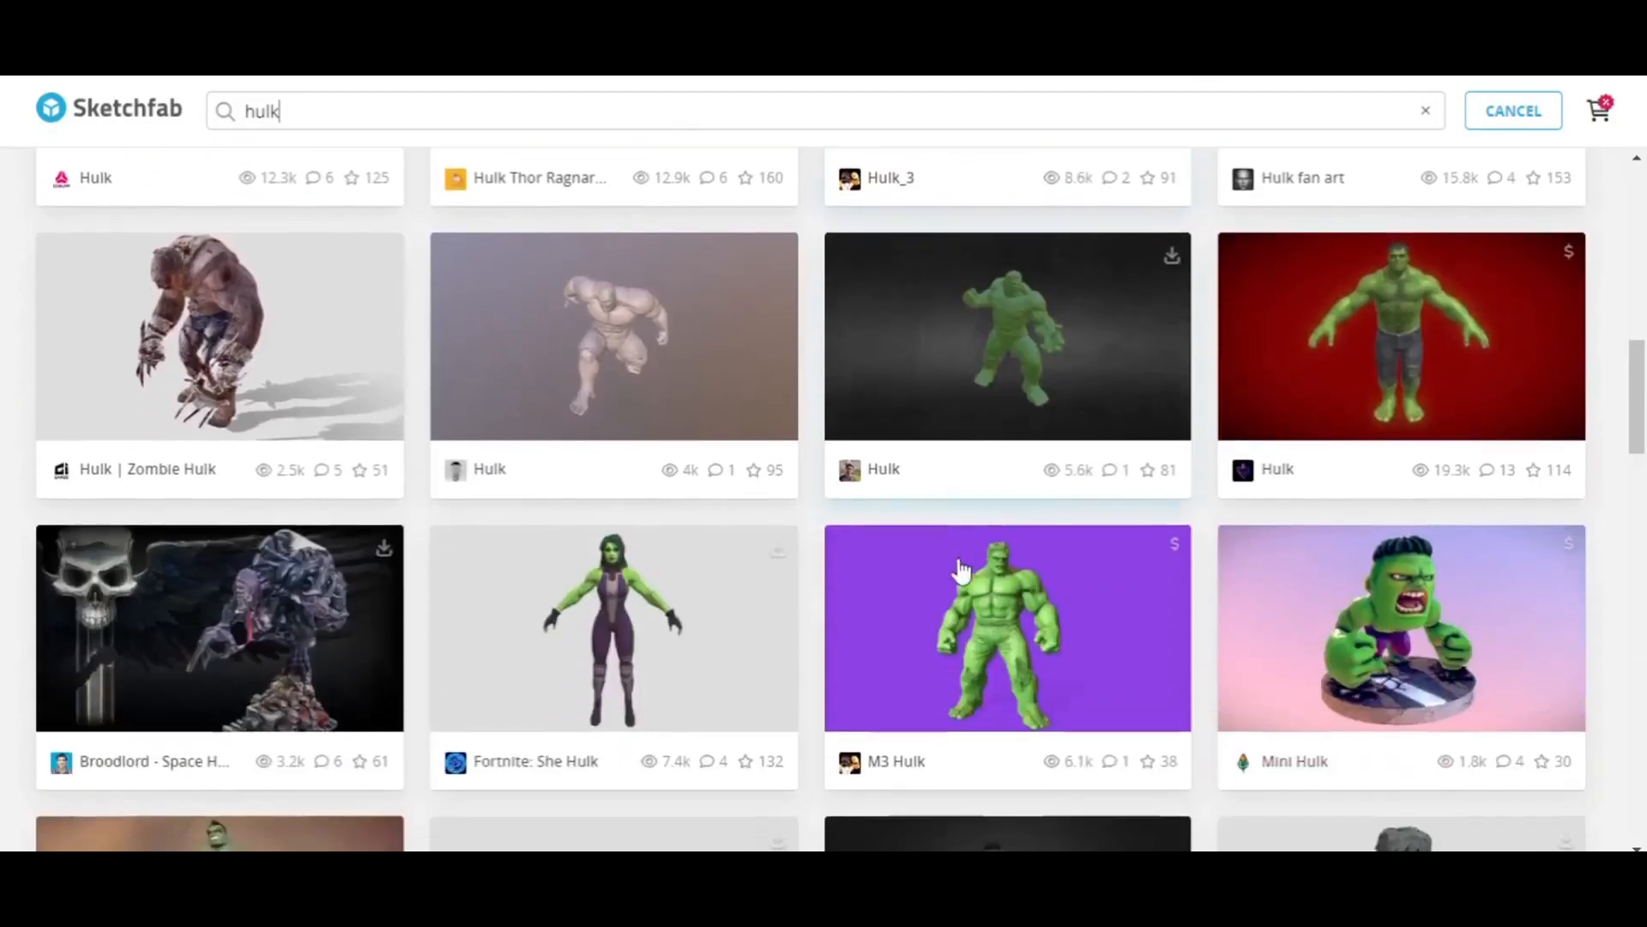
# Find the CARTOONIC HULK (Textured) (Rigged) model on Sketchfab and download it
pyautogui.scroll(-3)
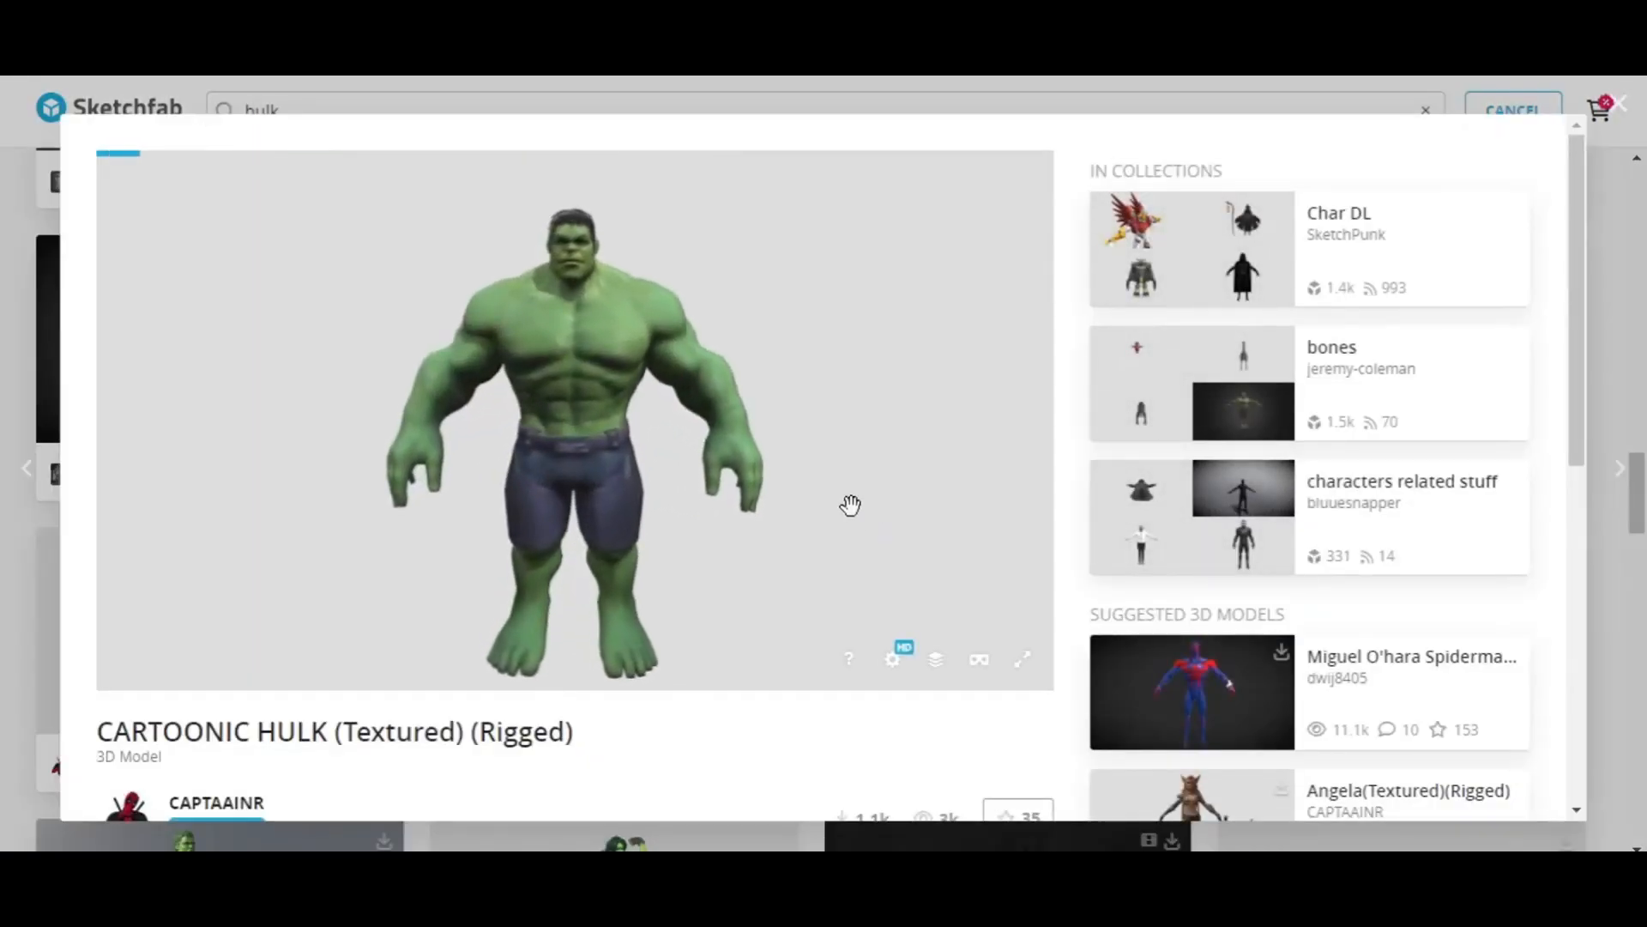
pyautogui.click(199, 639)
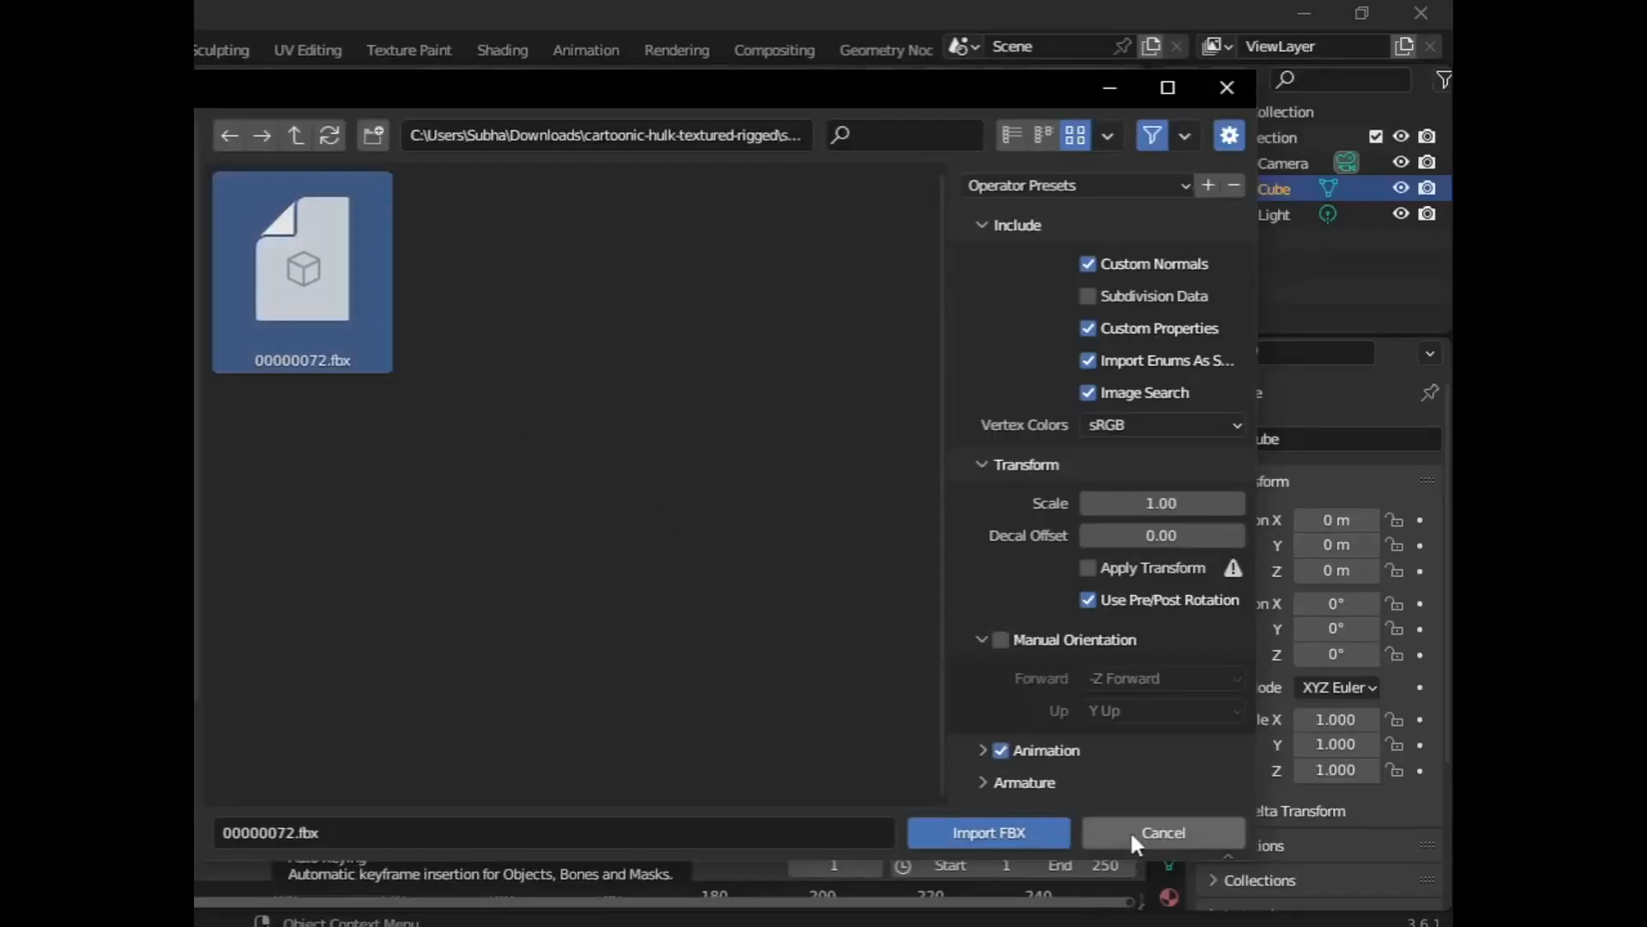
# Import the Hulk FBX, apply Mixamo's Chicken Dance, re-import it and play the animation
pyautogui.click(1162, 832)
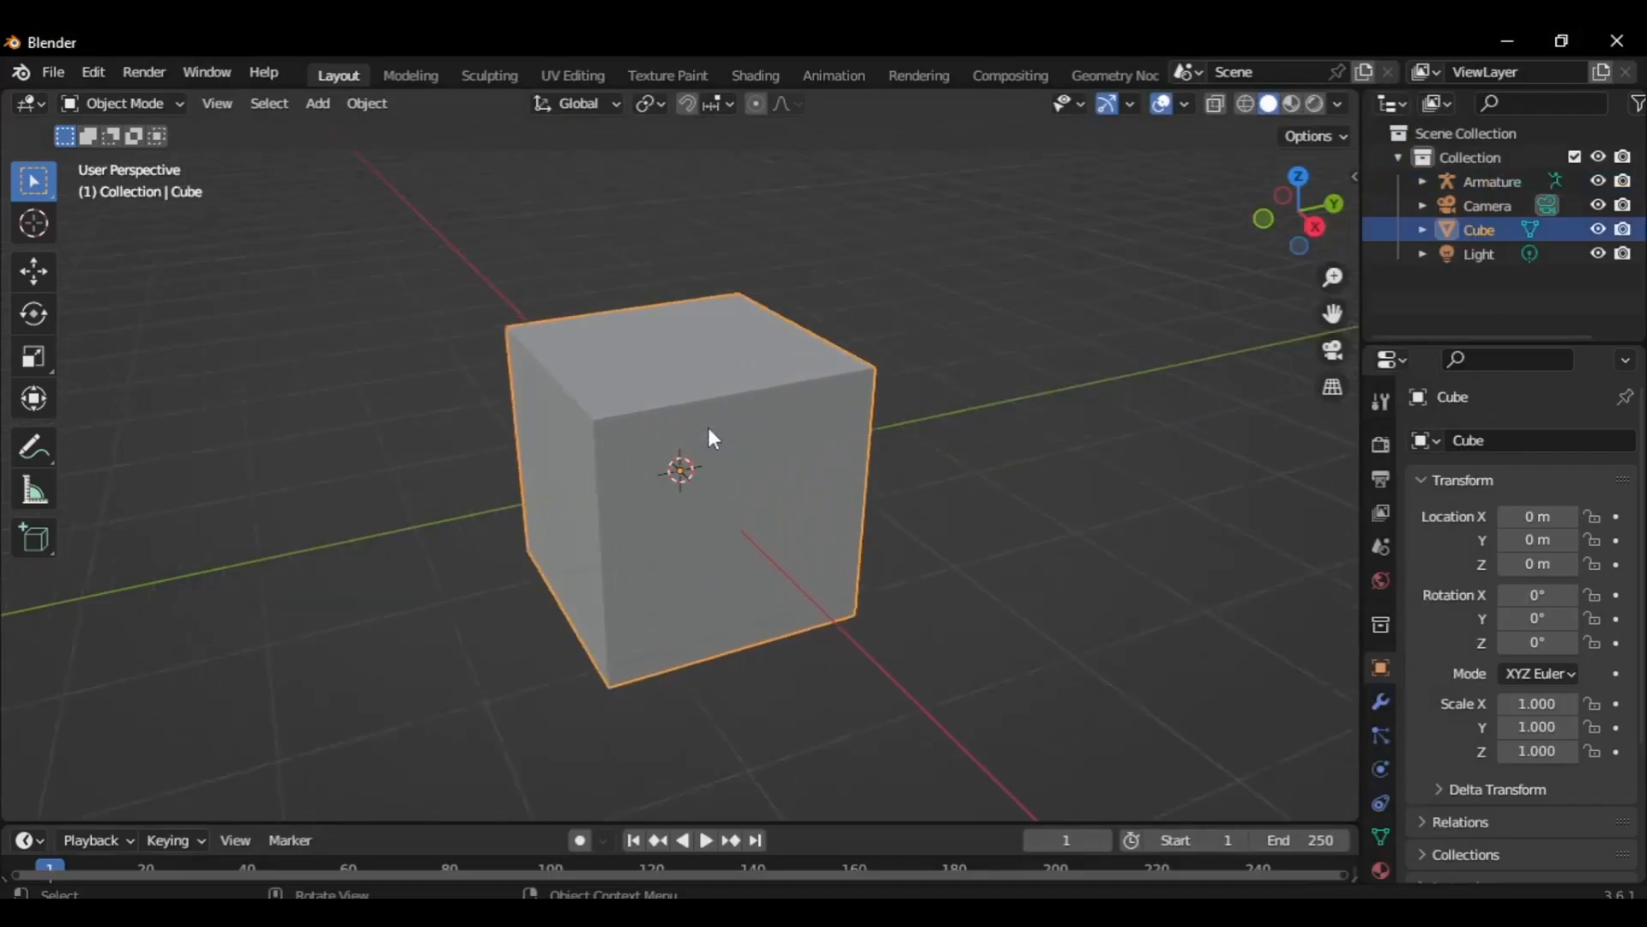
pyautogui.click(52, 72)
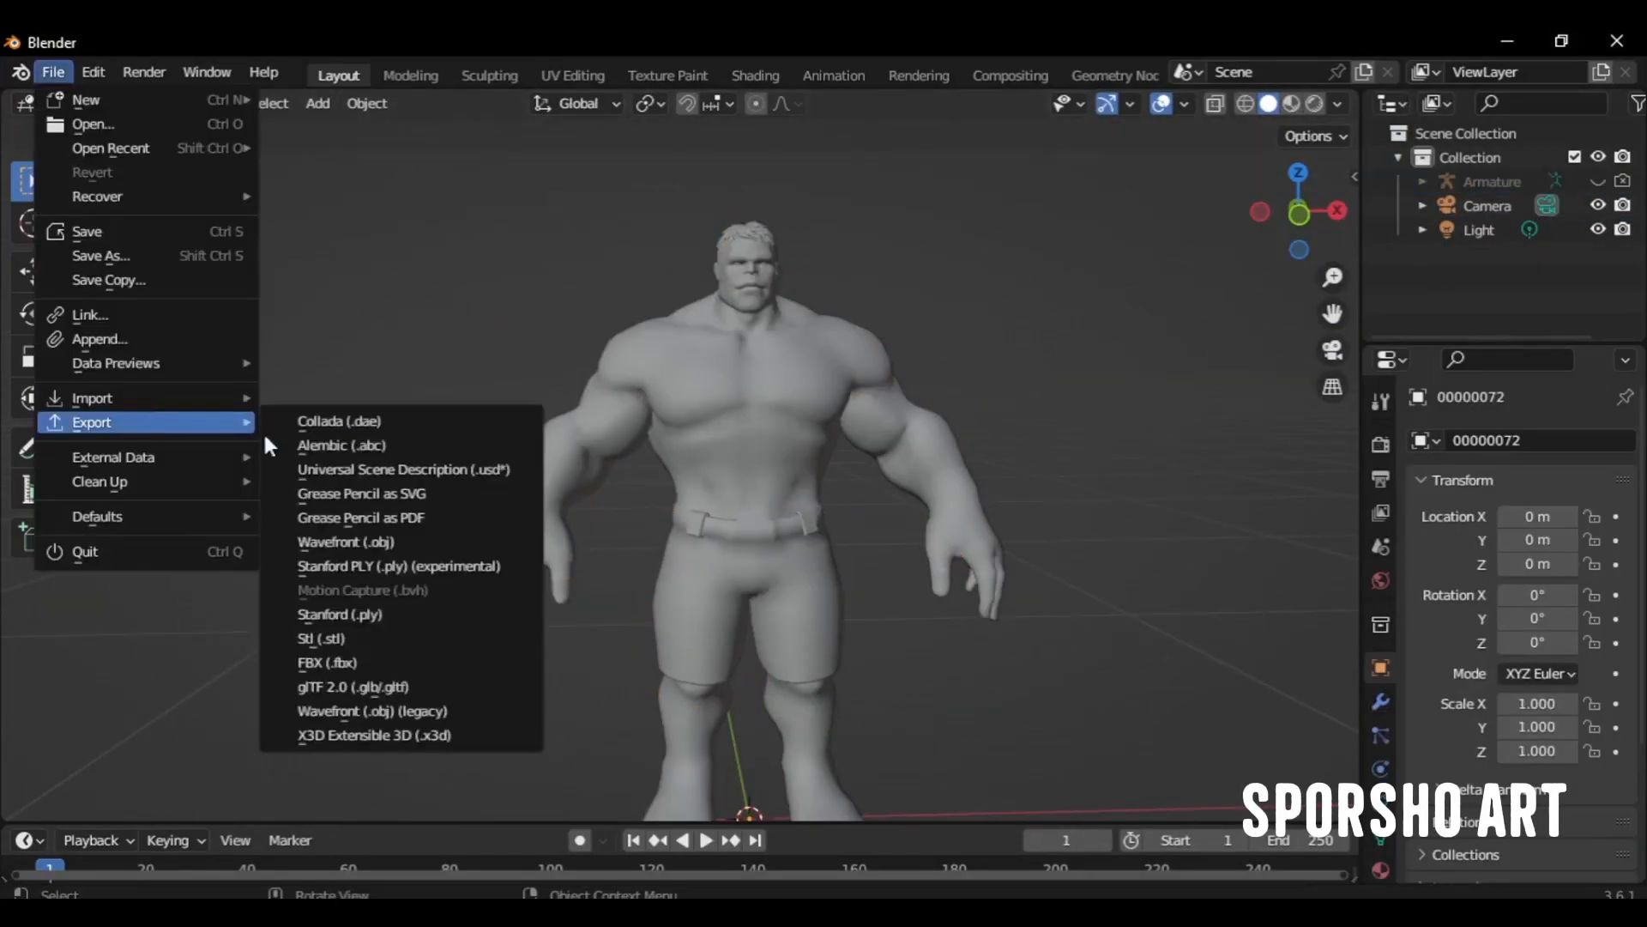
pyautogui.moveTo(417, 666)
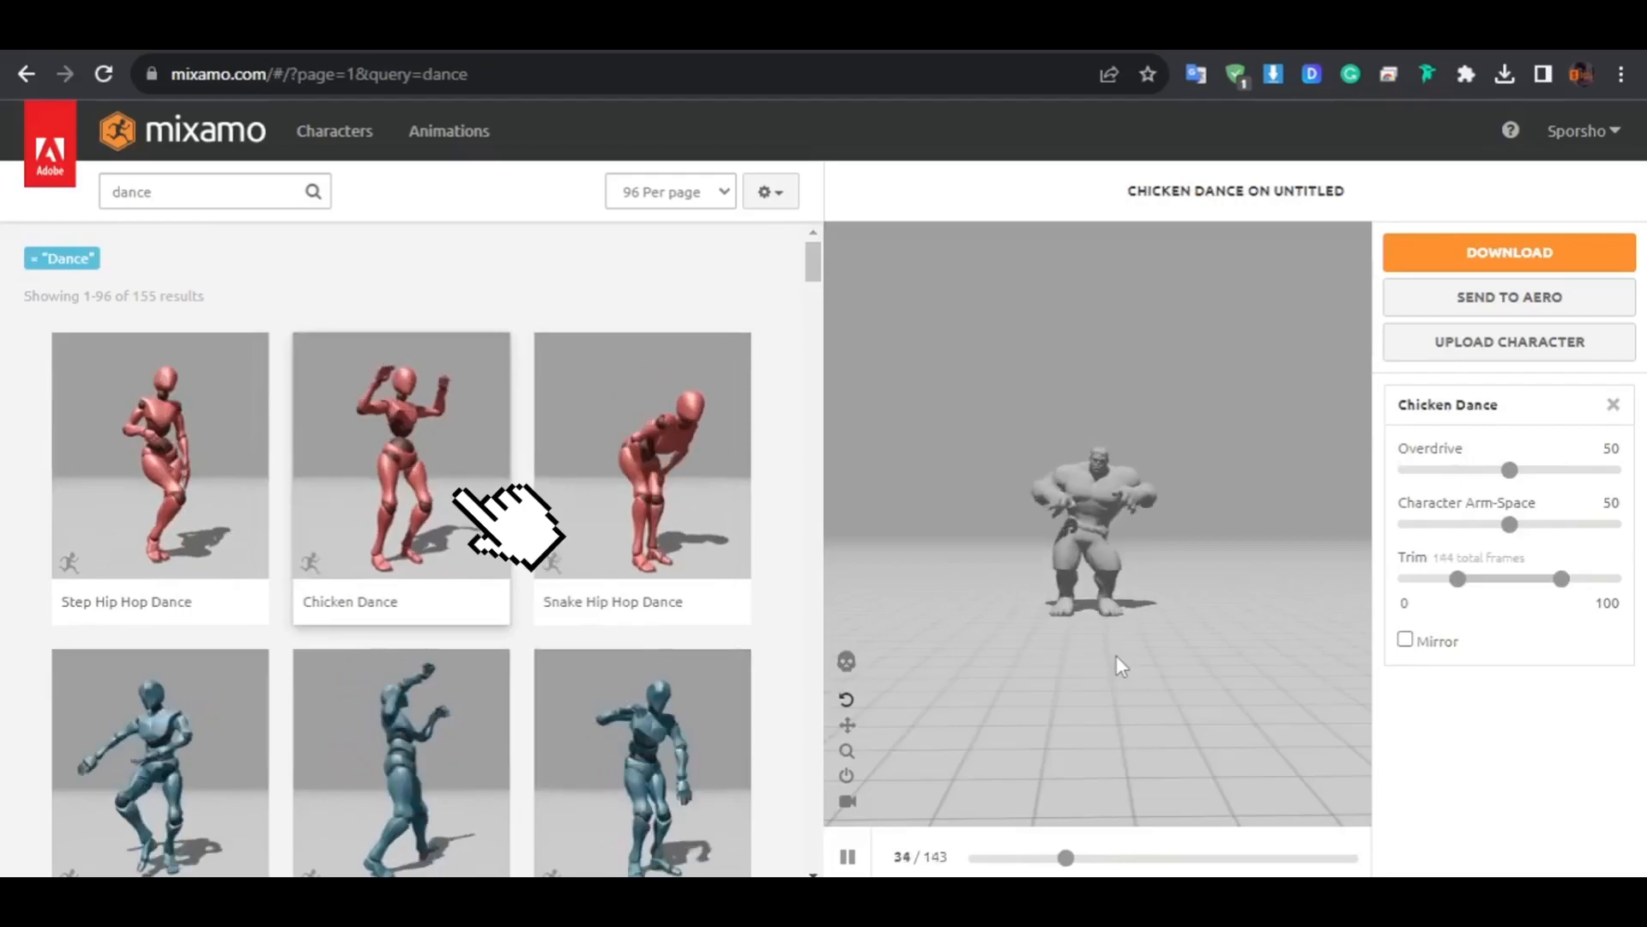
pyautogui.click(1508, 252)
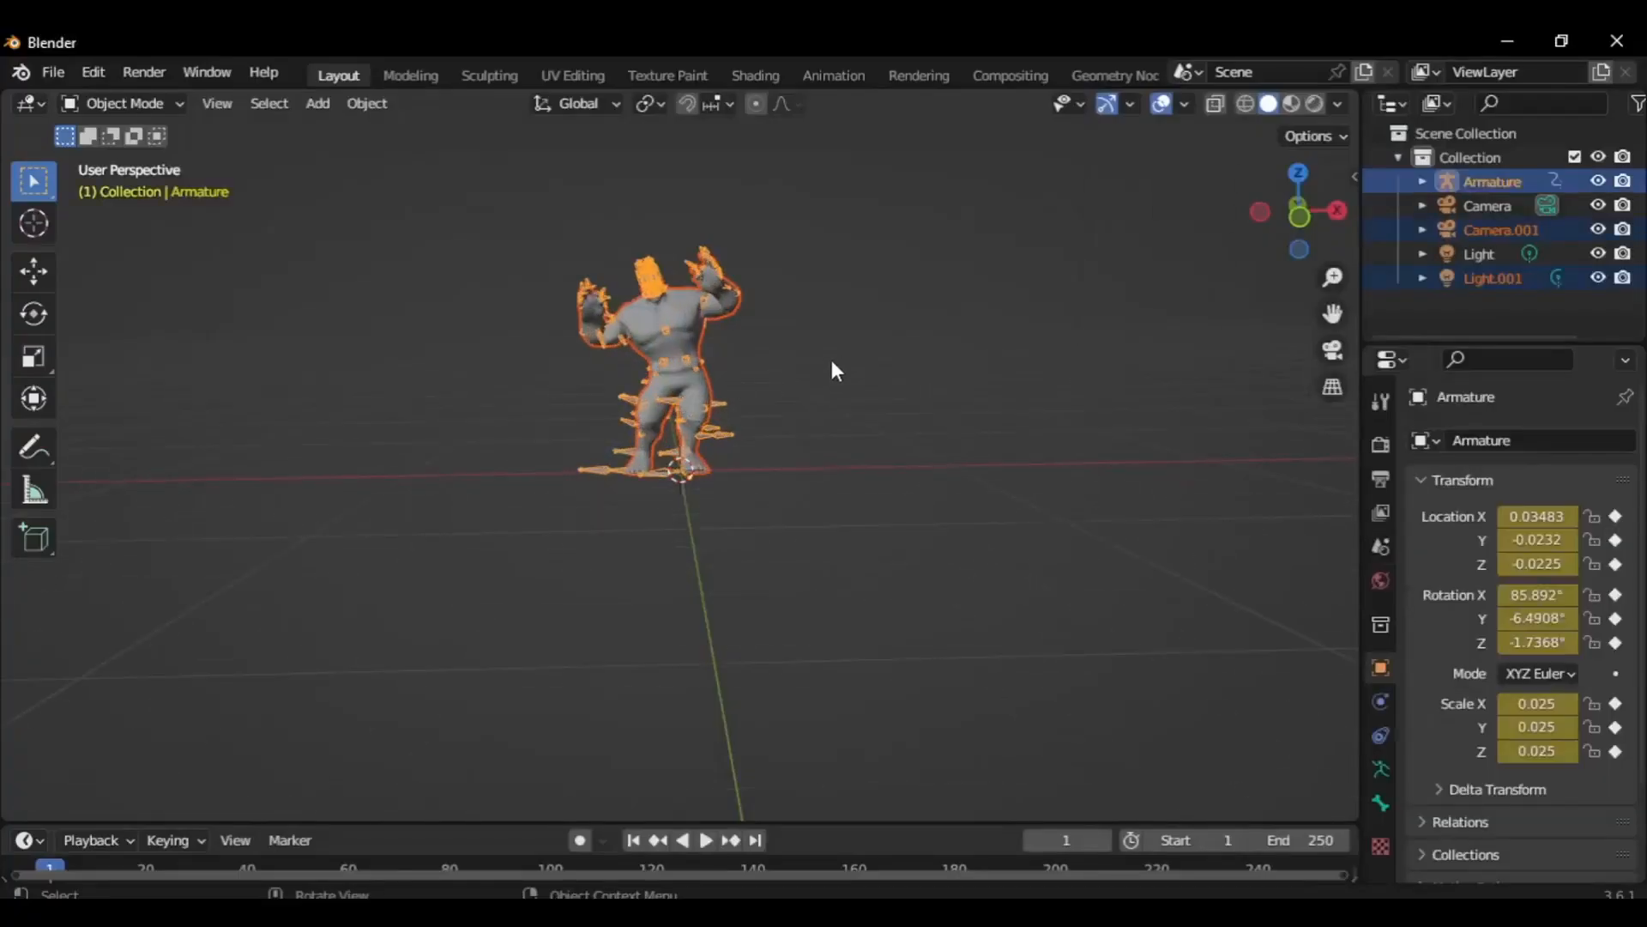
pyautogui.click(705, 839)
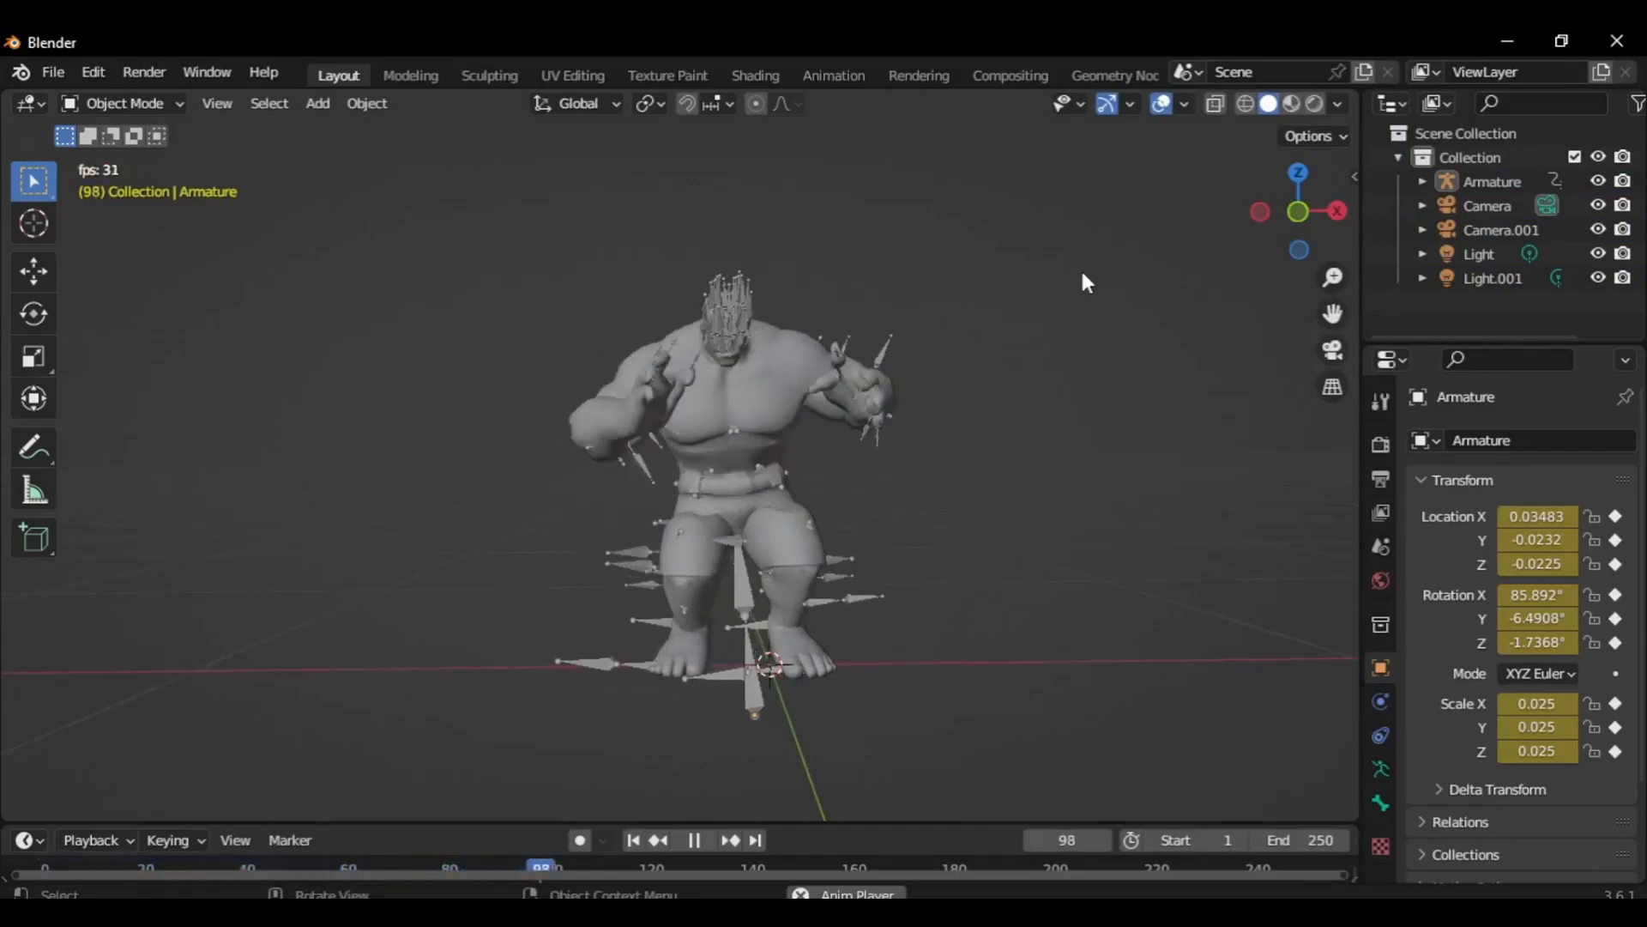
# Wire the image texture into Base Color and assign the skin and shorts materials in Edit Mode
pyautogui.click(753, 74)
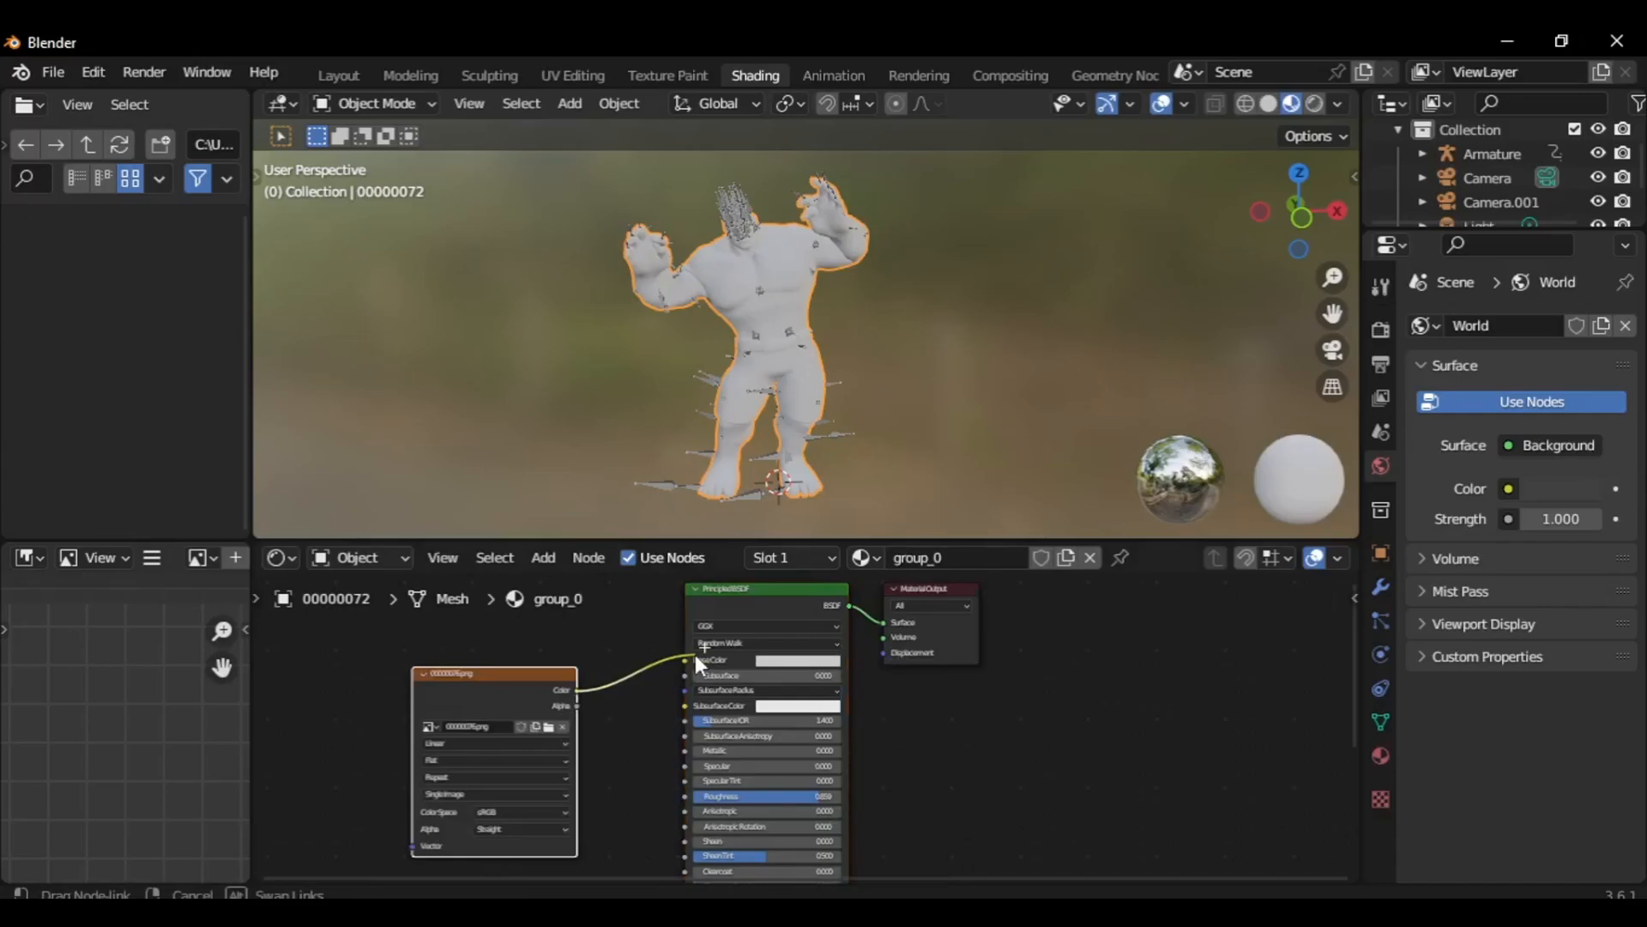
pyautogui.click(373, 103)
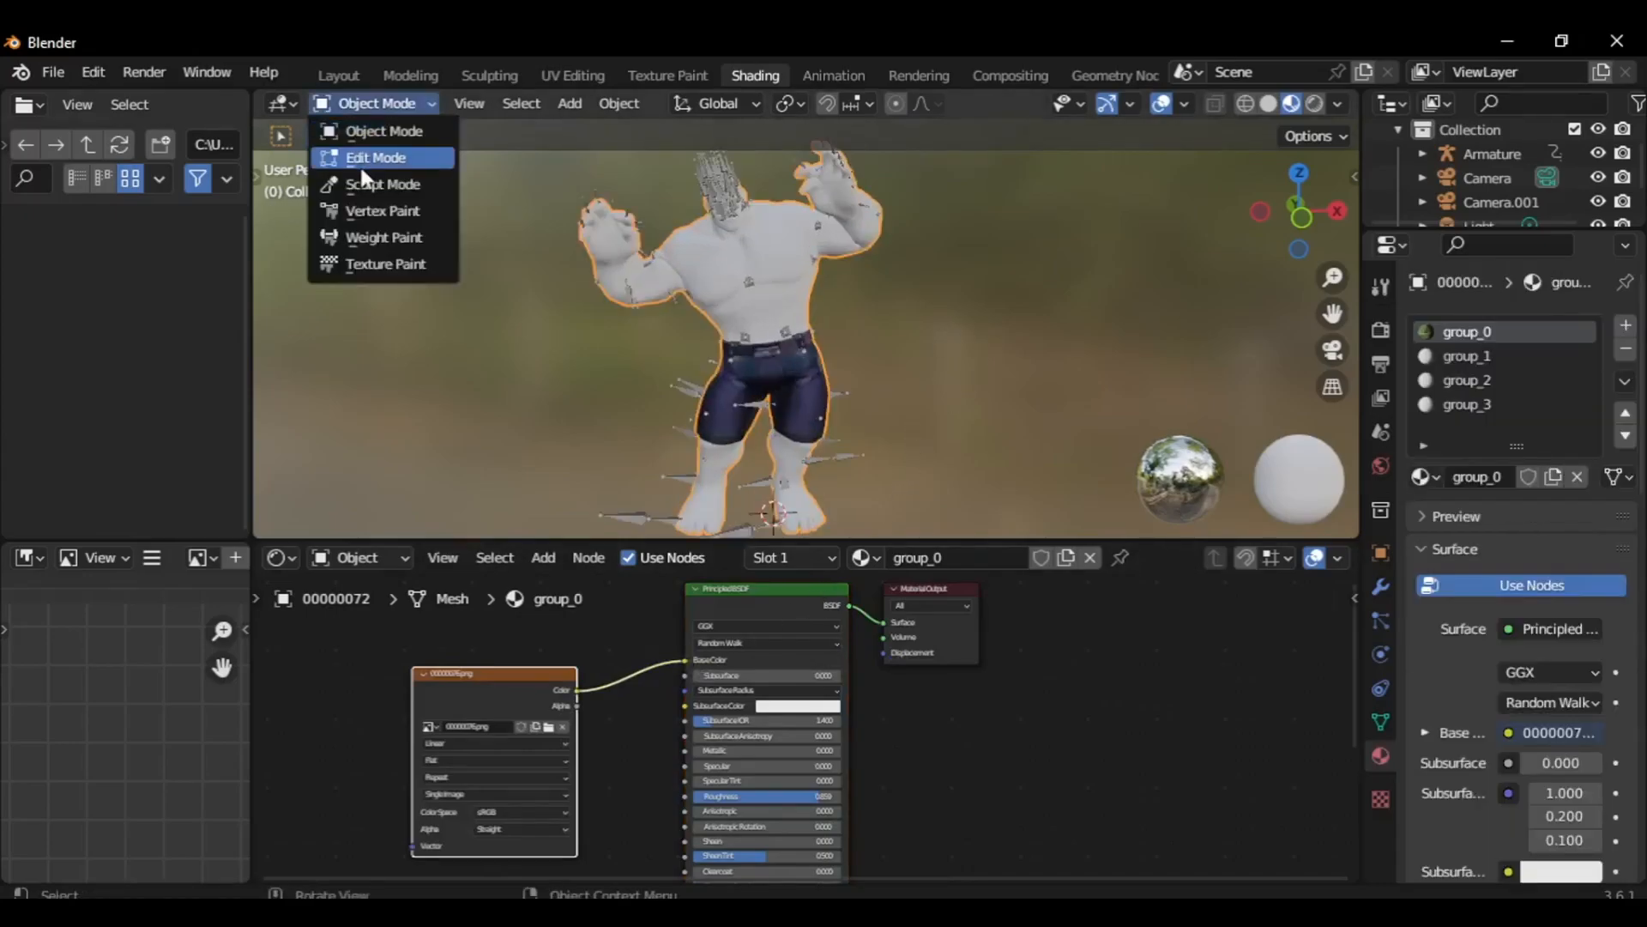
pyautogui.click(376, 157)
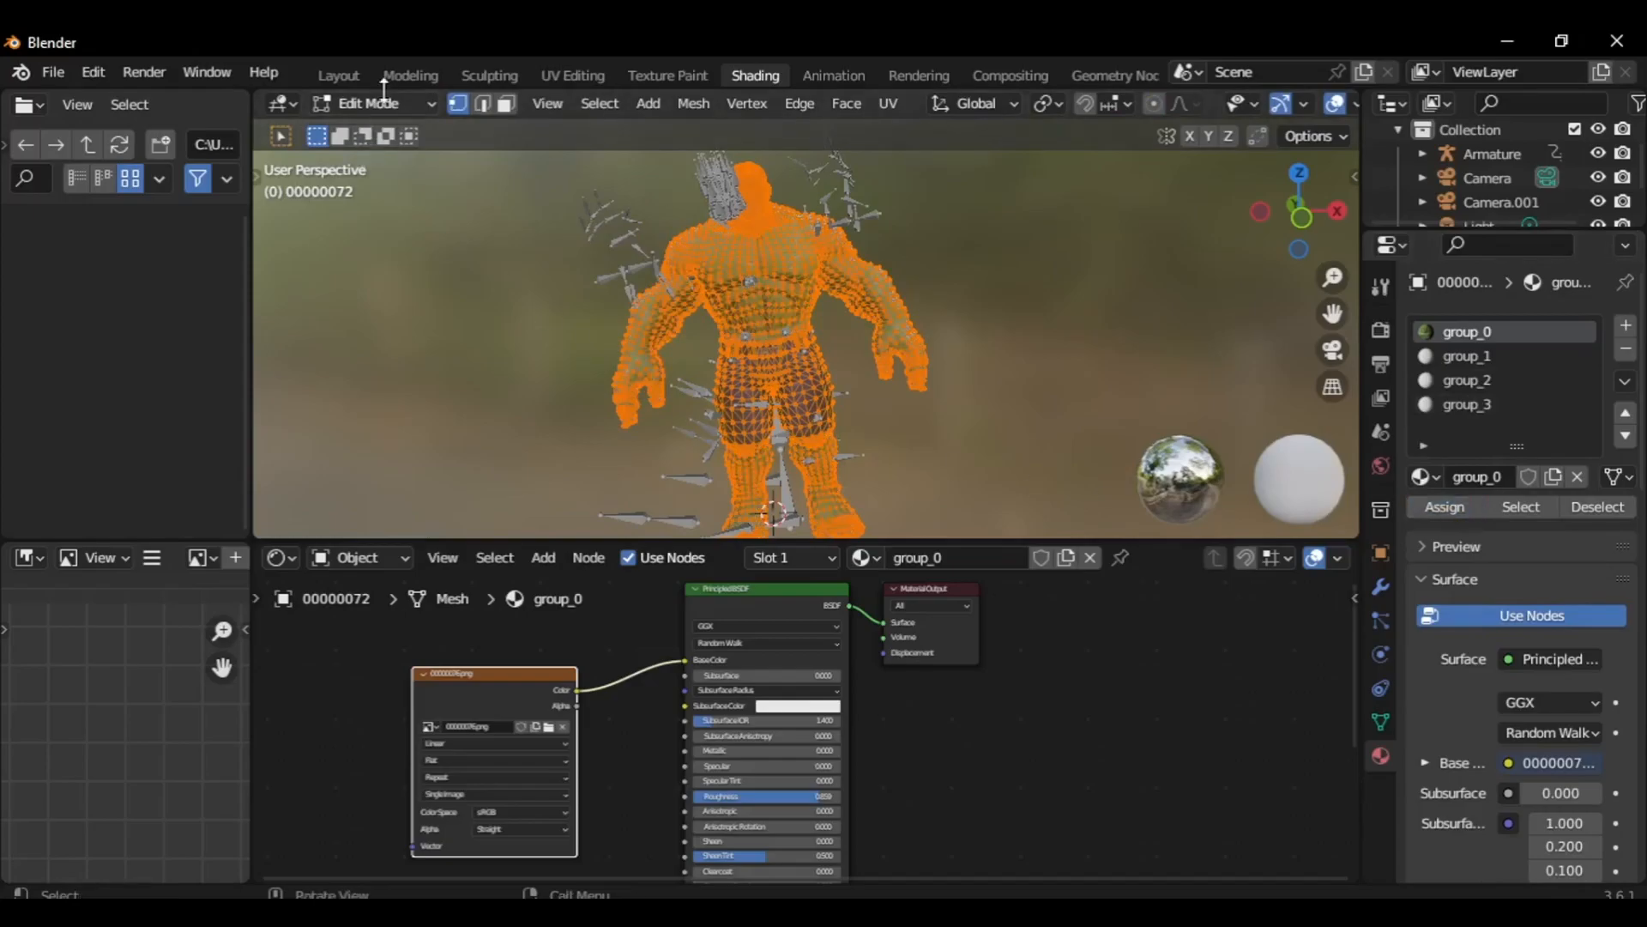
pyautogui.click(370, 103)
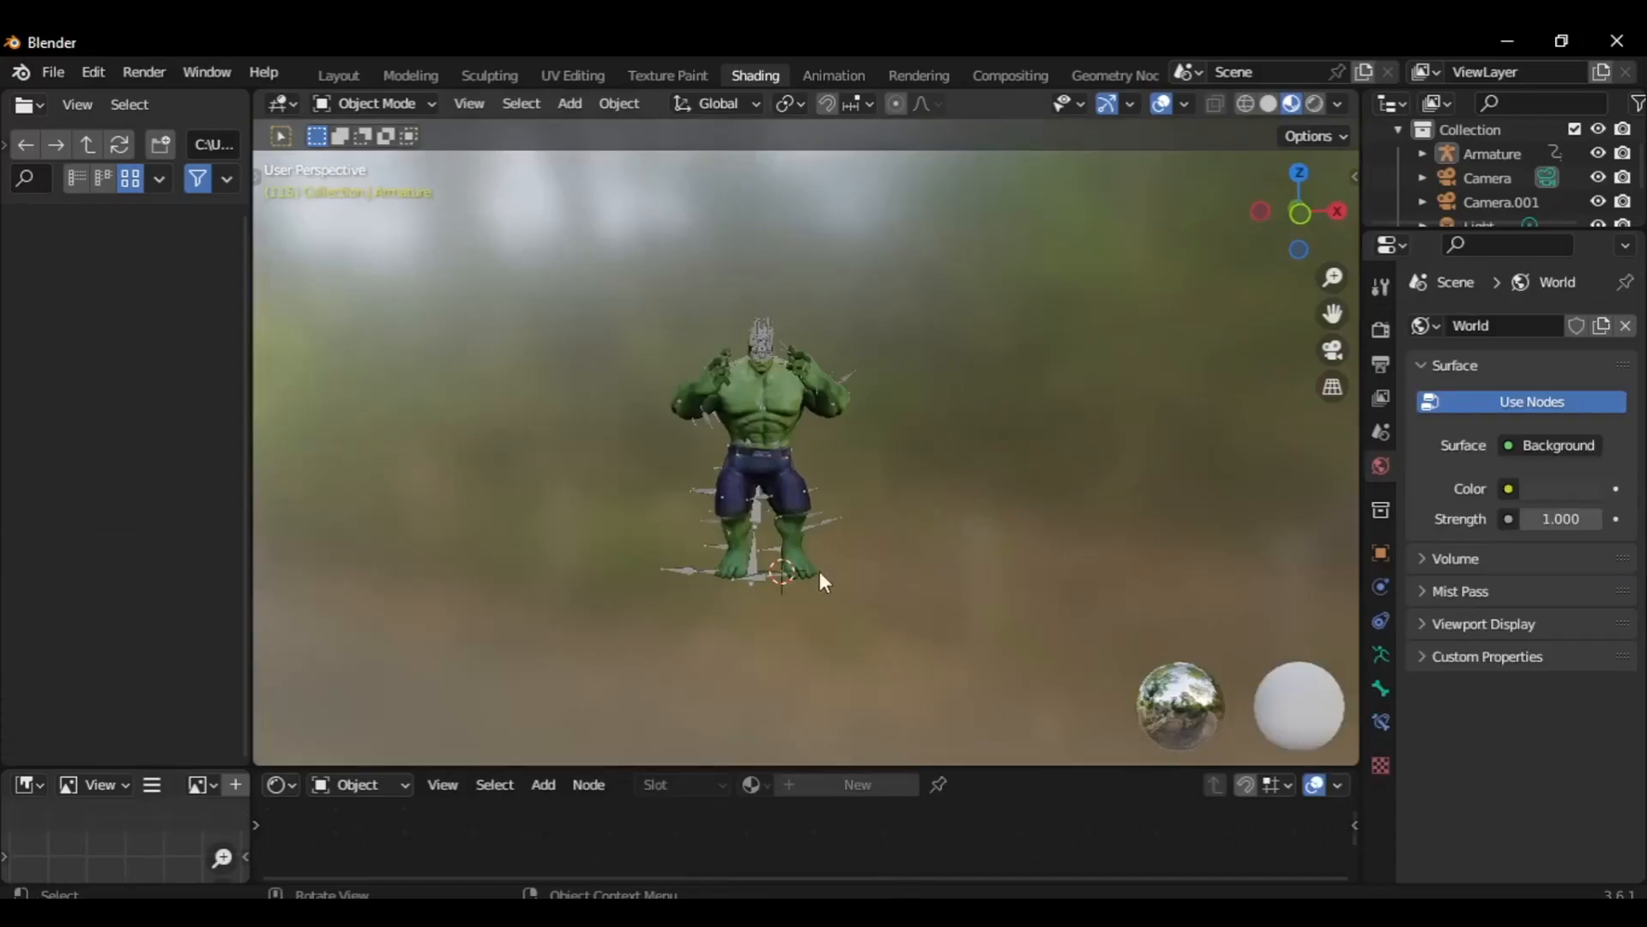
# Add a floor plane under the Hulk and wire a Bump node into its concrete material's Normal
pyautogui.click(570, 103)
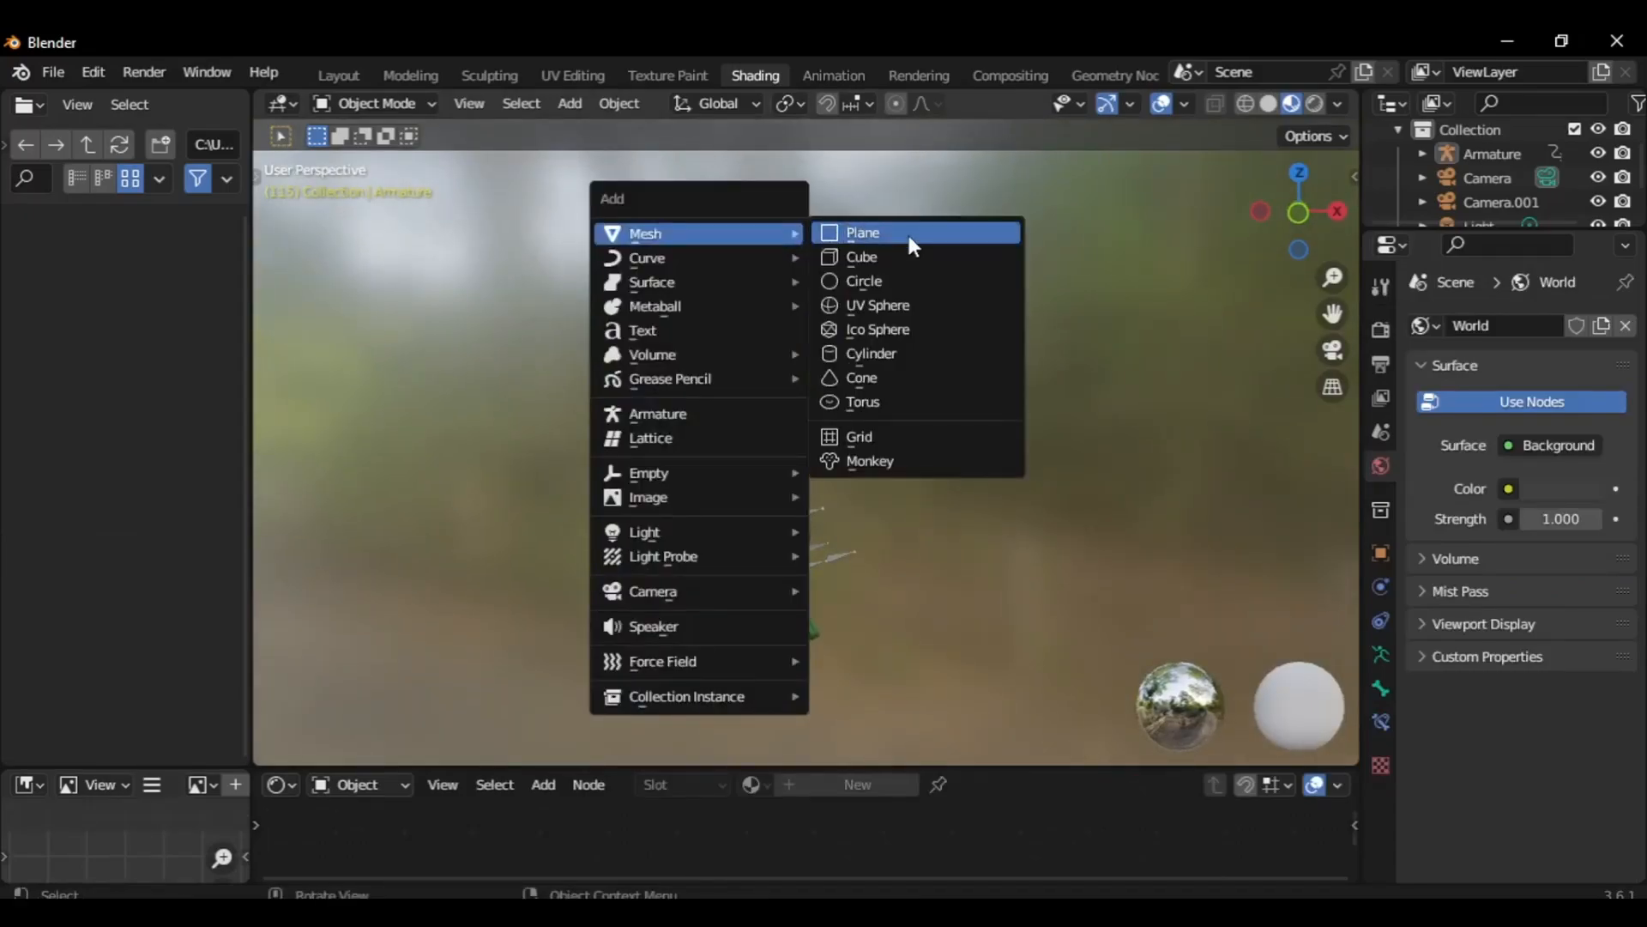
pyautogui.click(861, 232)
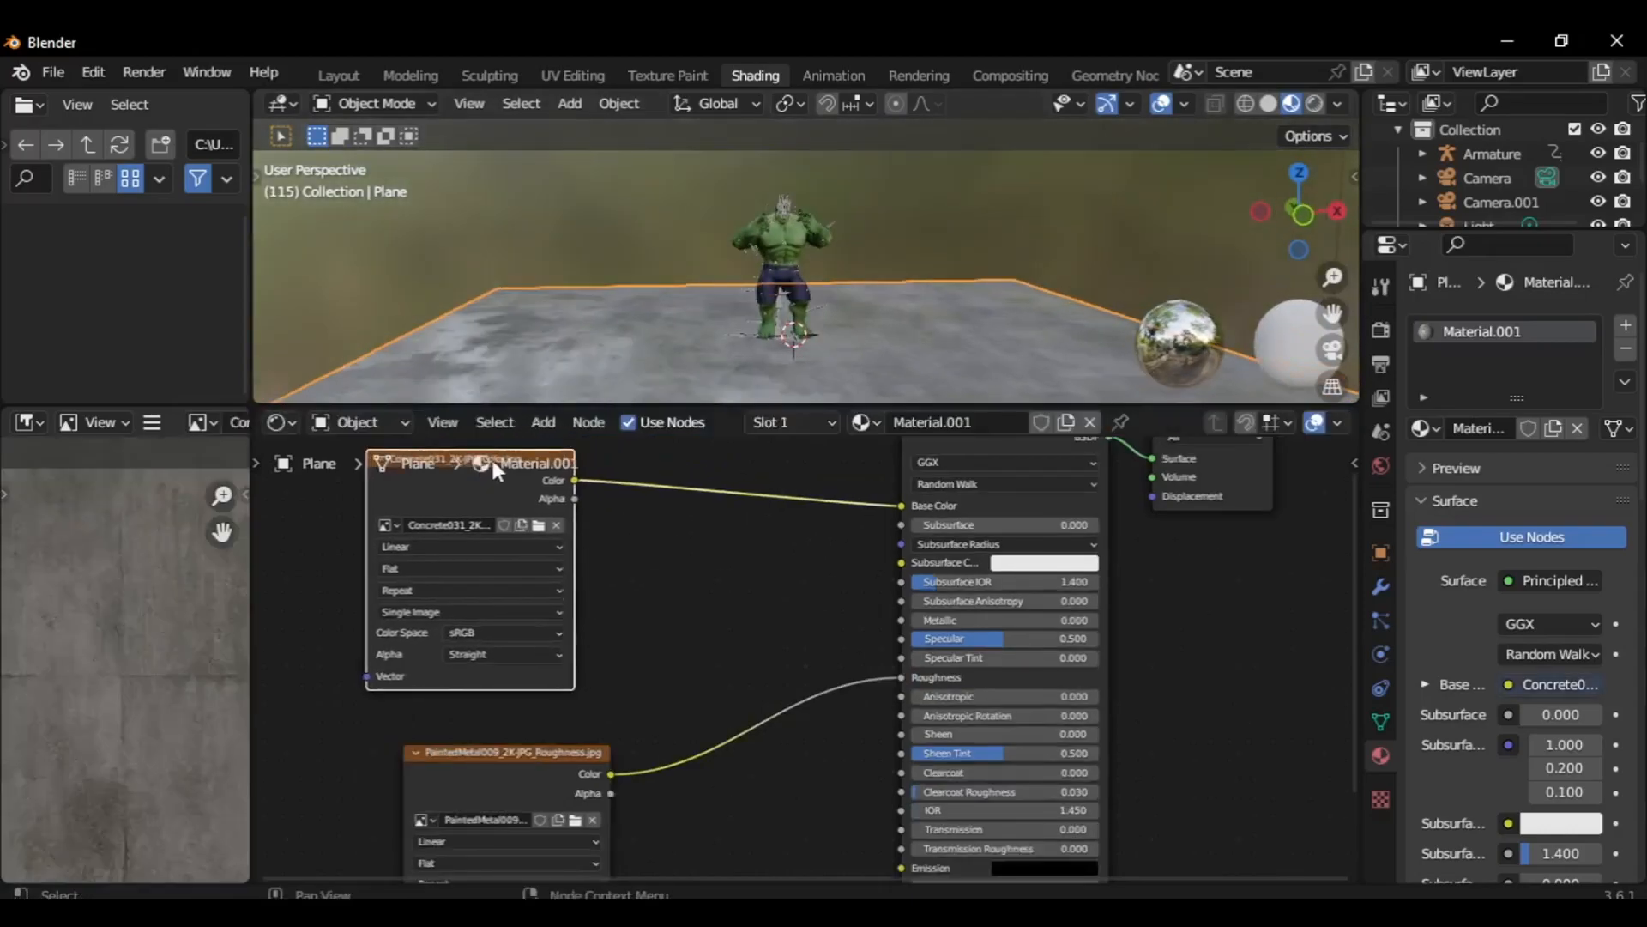
pyautogui.write('bump')
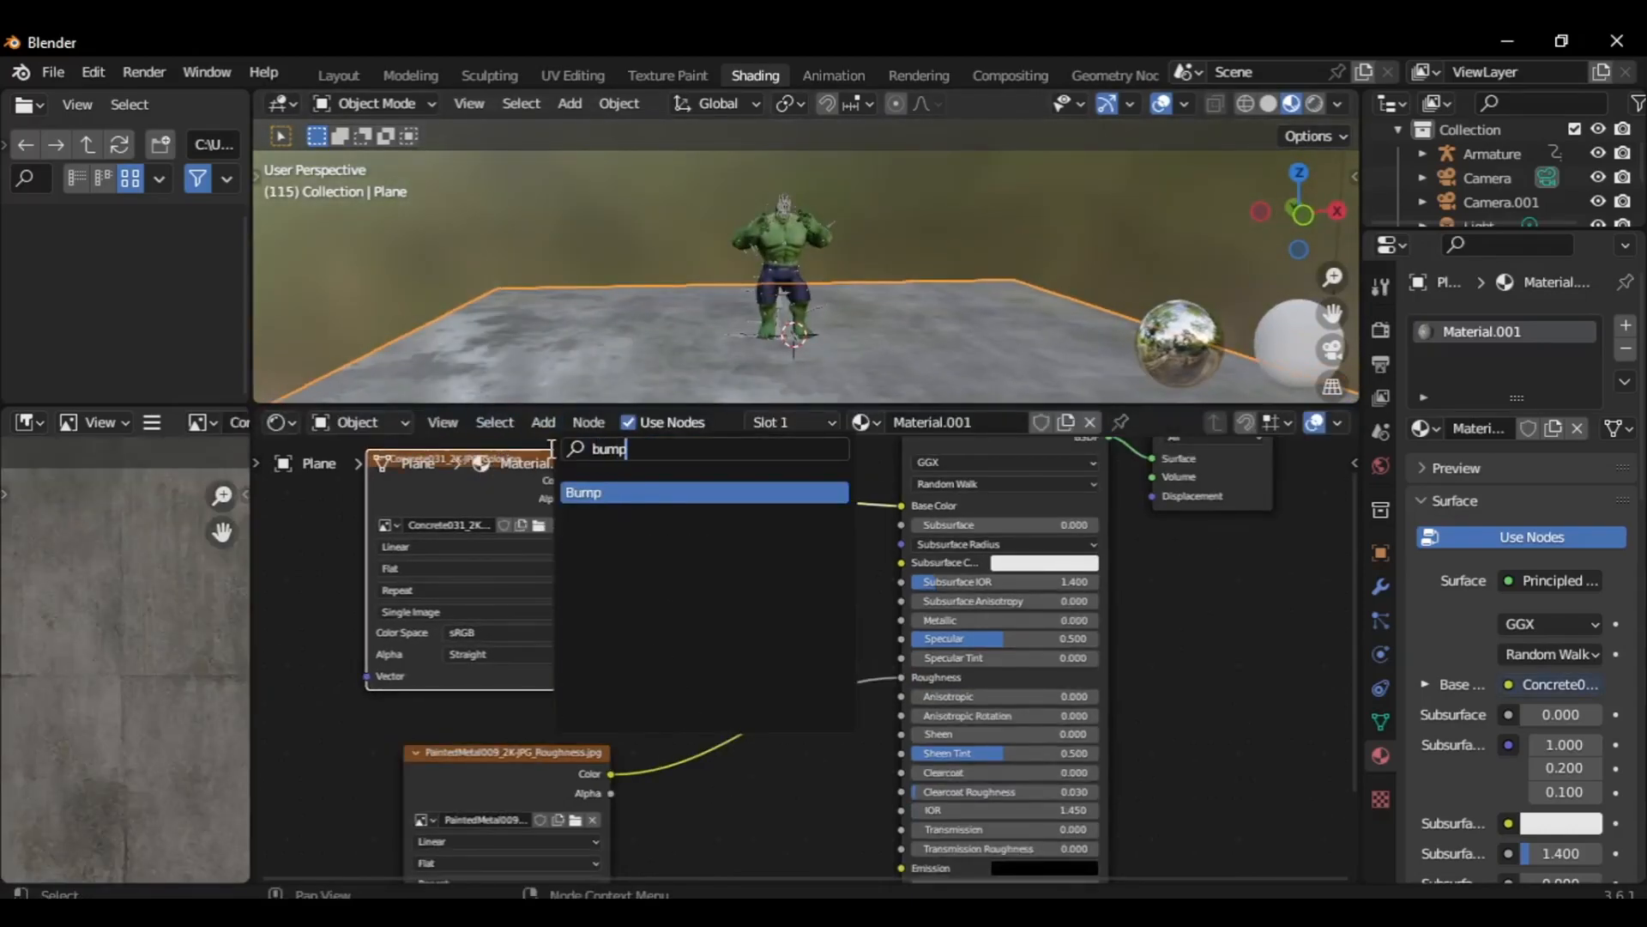
pyautogui.click(584, 493)
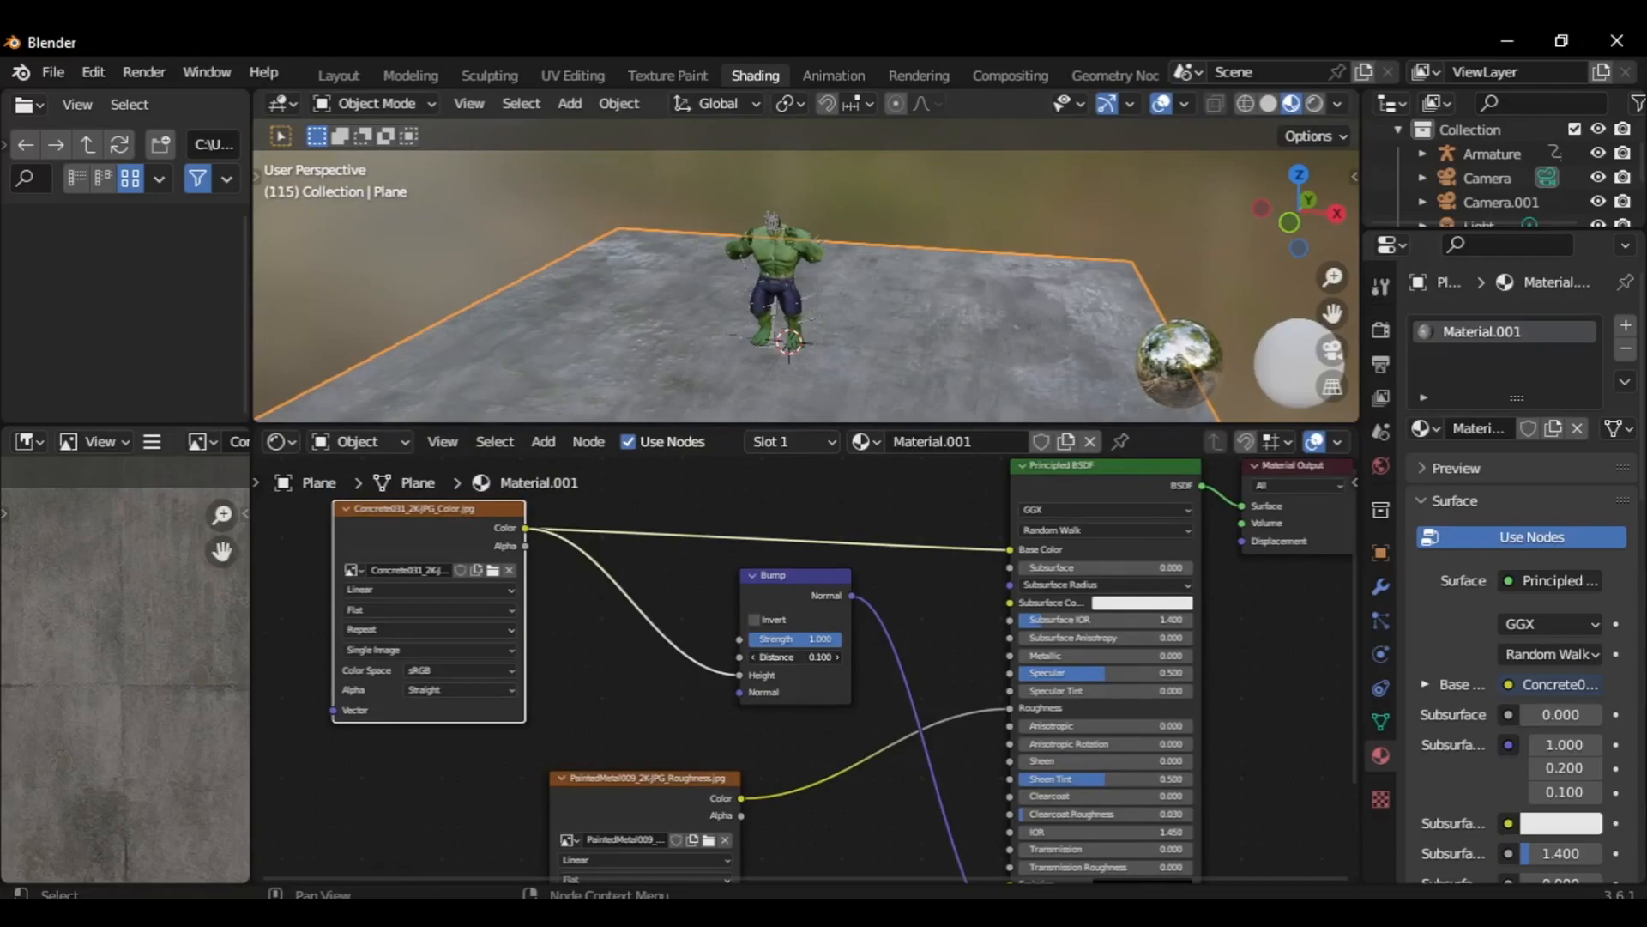
# Insert a Color Ramp between the roughness texture and the BSDF Roughness input
pyautogui.write('colo')
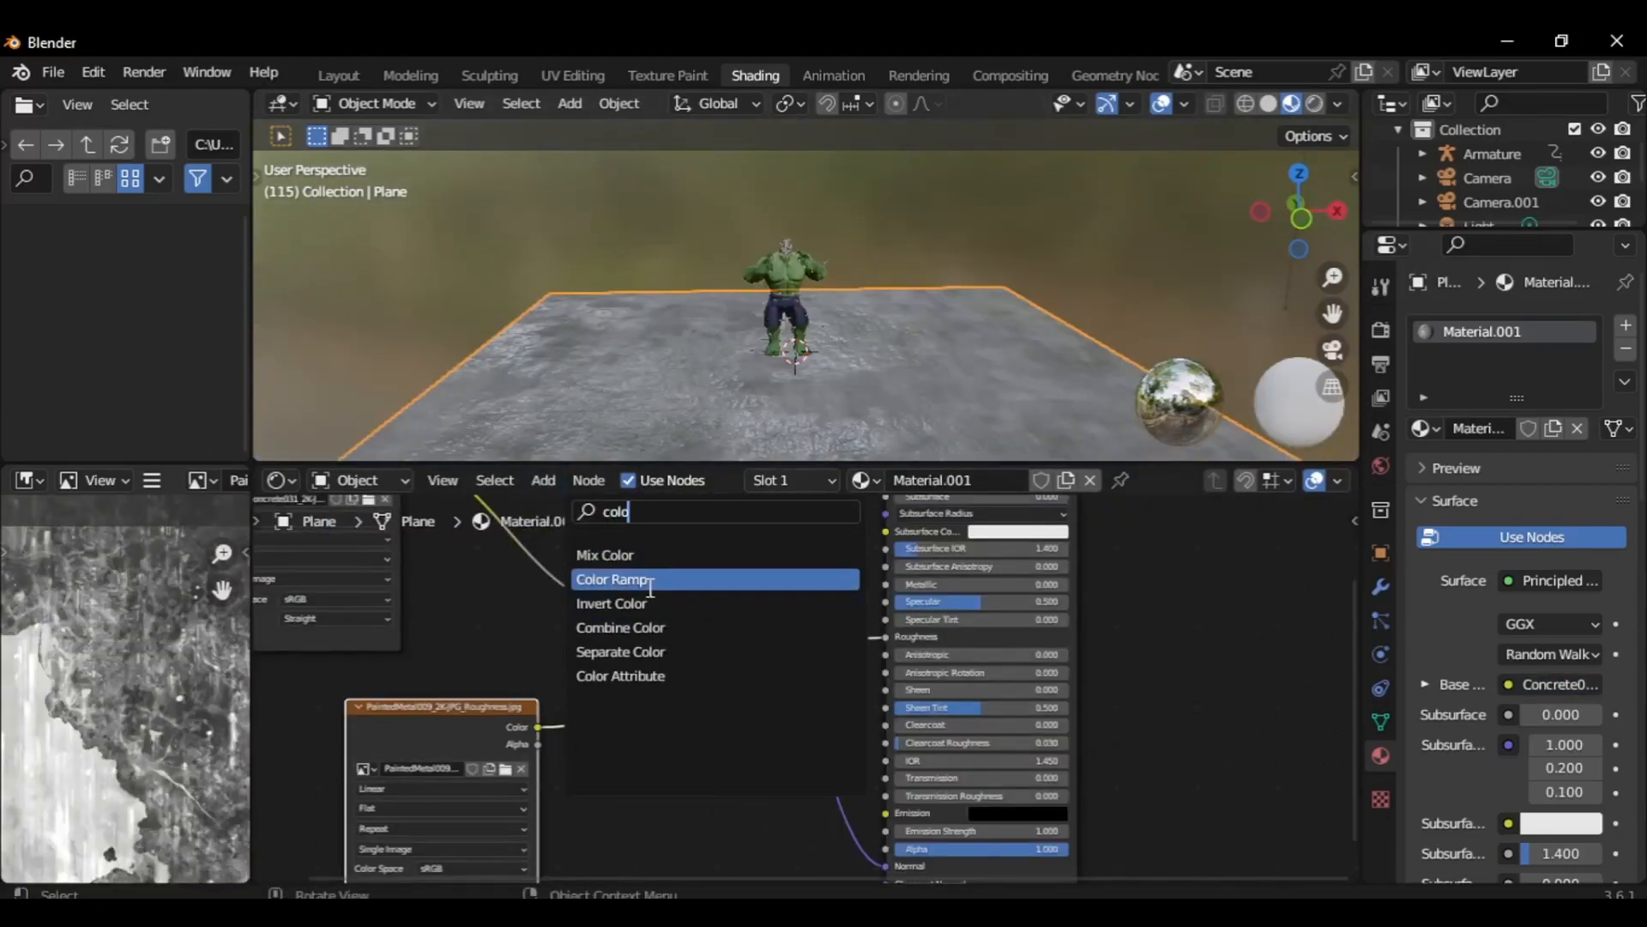
pyautogui.click(614, 578)
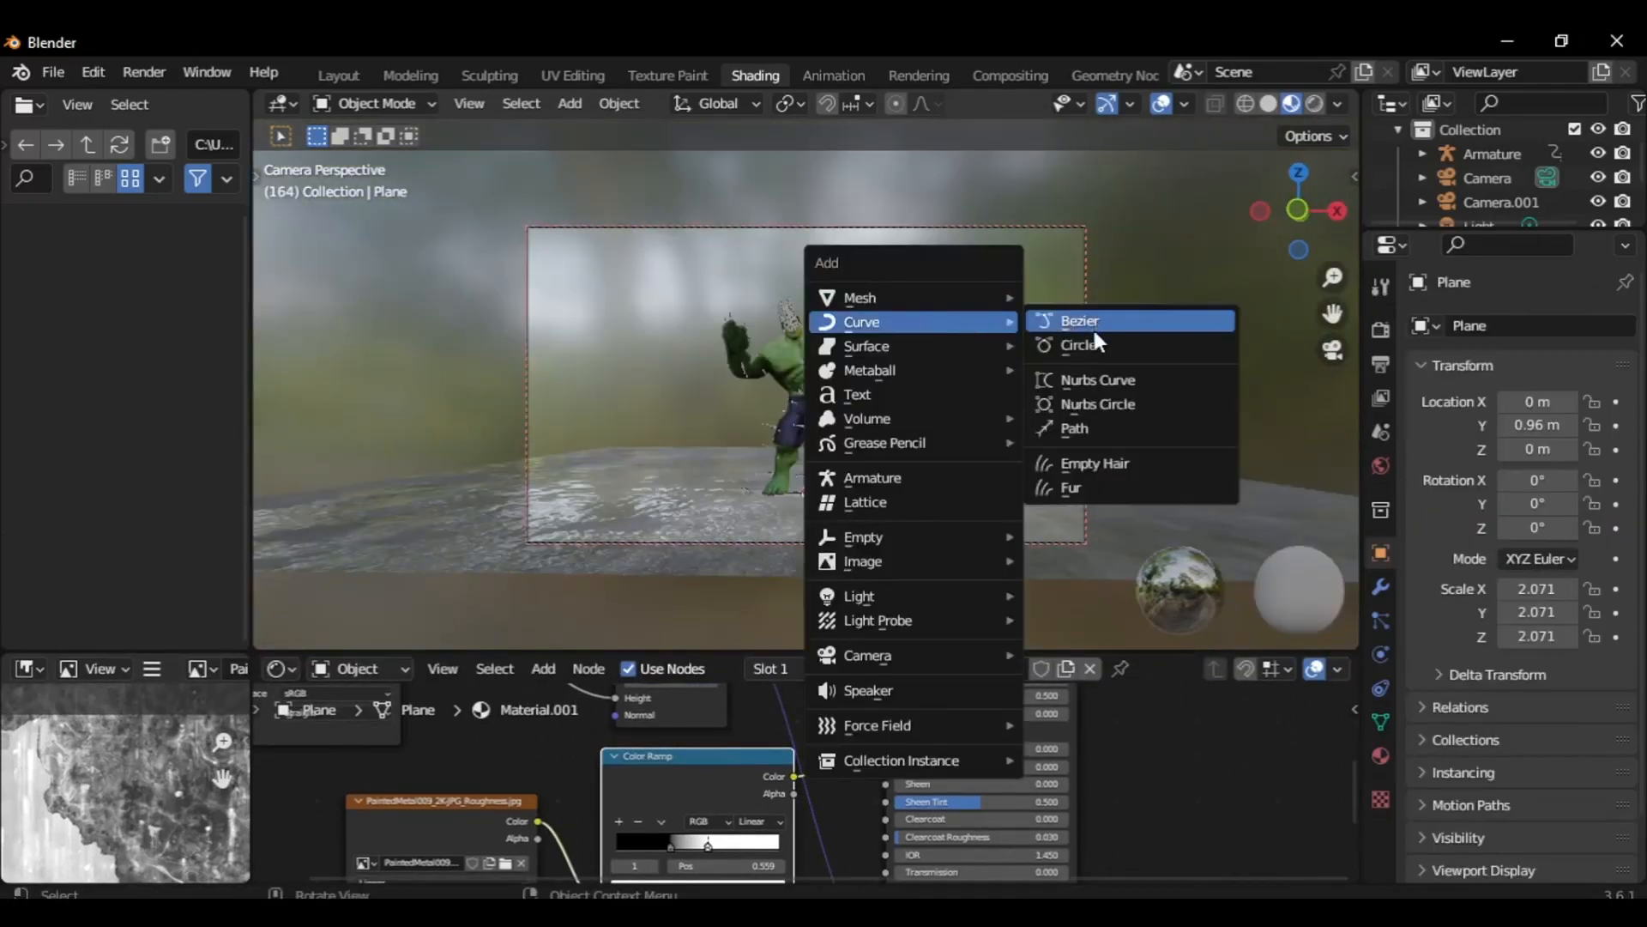
# Add a Bezier circle ring around the Hulk and give it a new material
pyautogui.click(1083, 345)
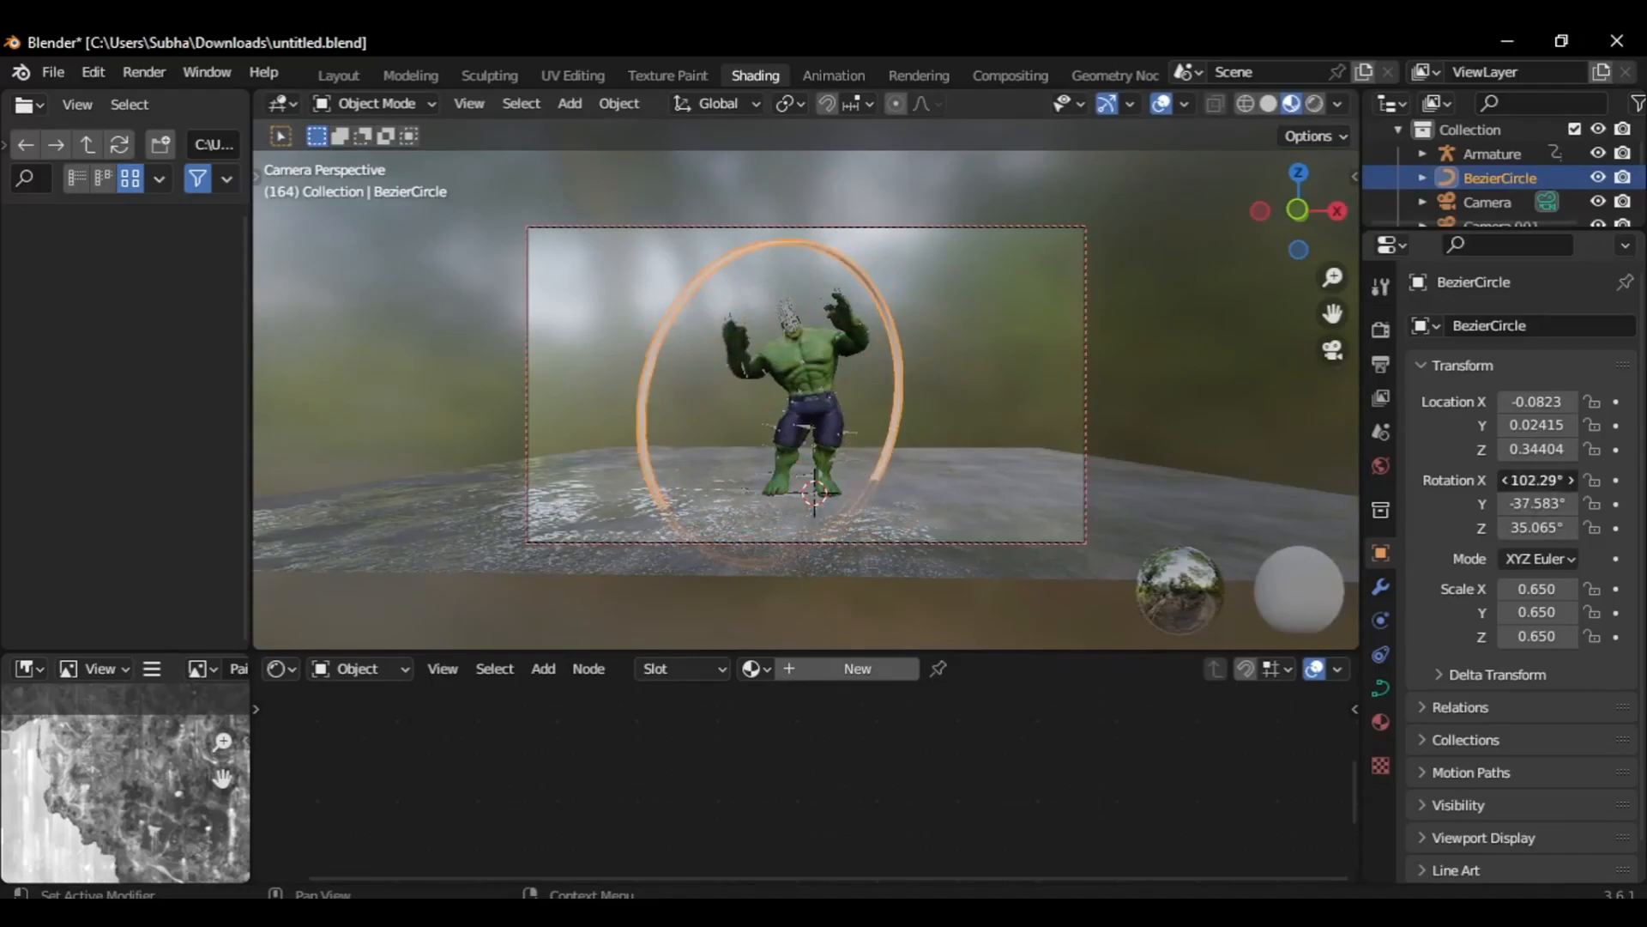
pyautogui.click(834, 74)
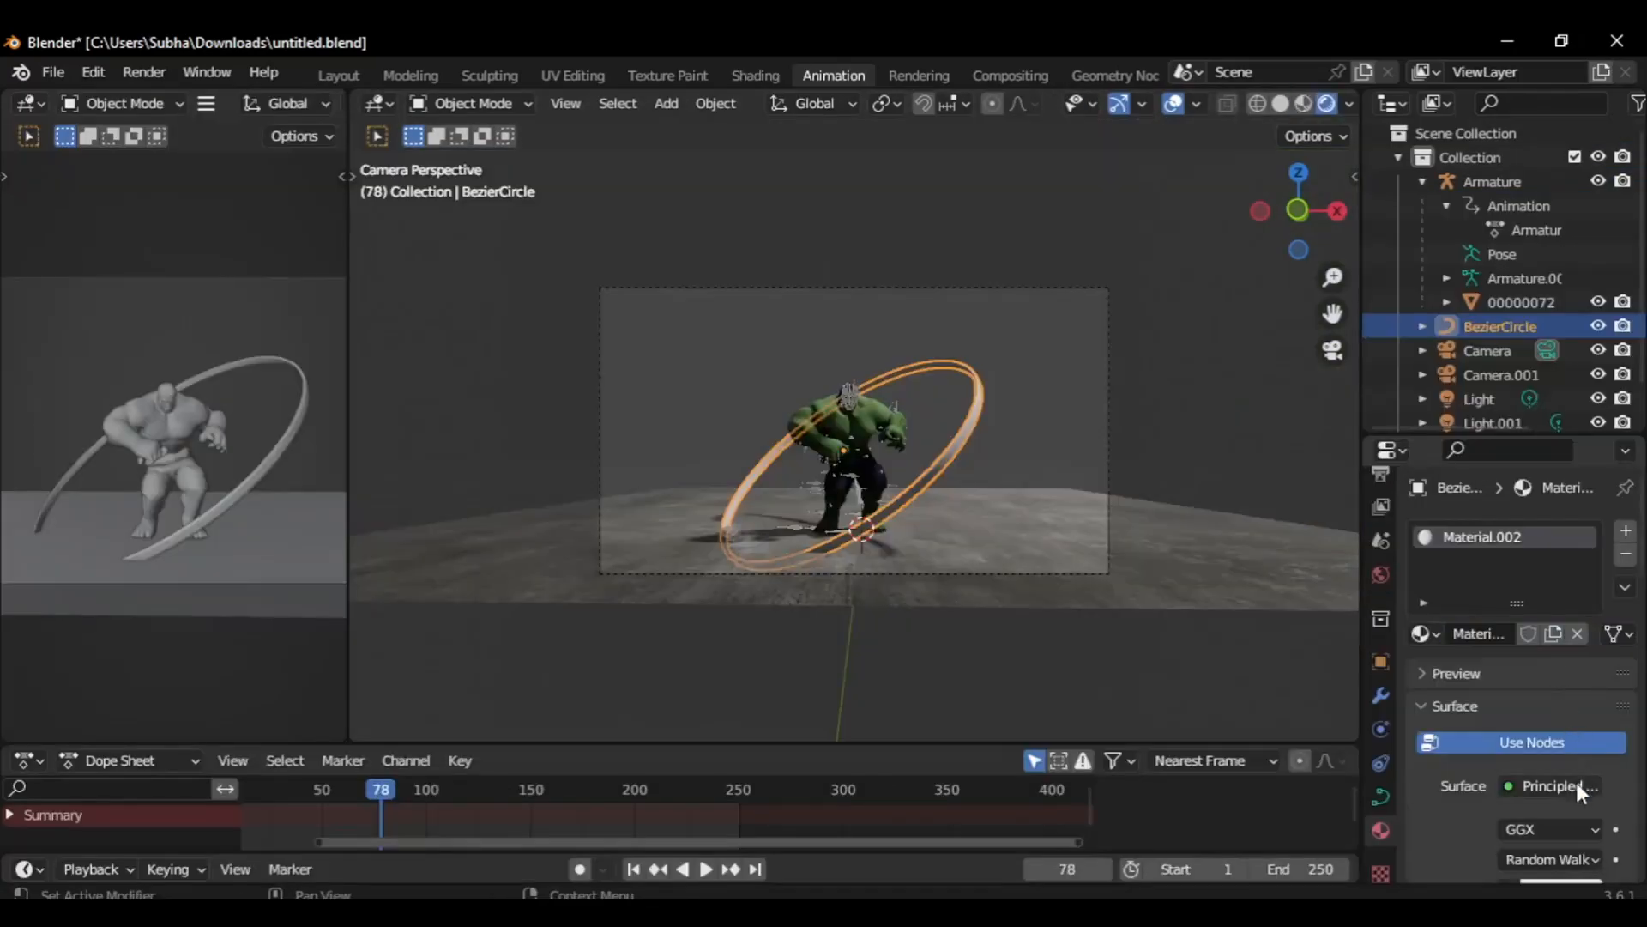
# Make the ring an Emission green shader and set up the fog sphere's volume material
pyautogui.click(1558, 786)
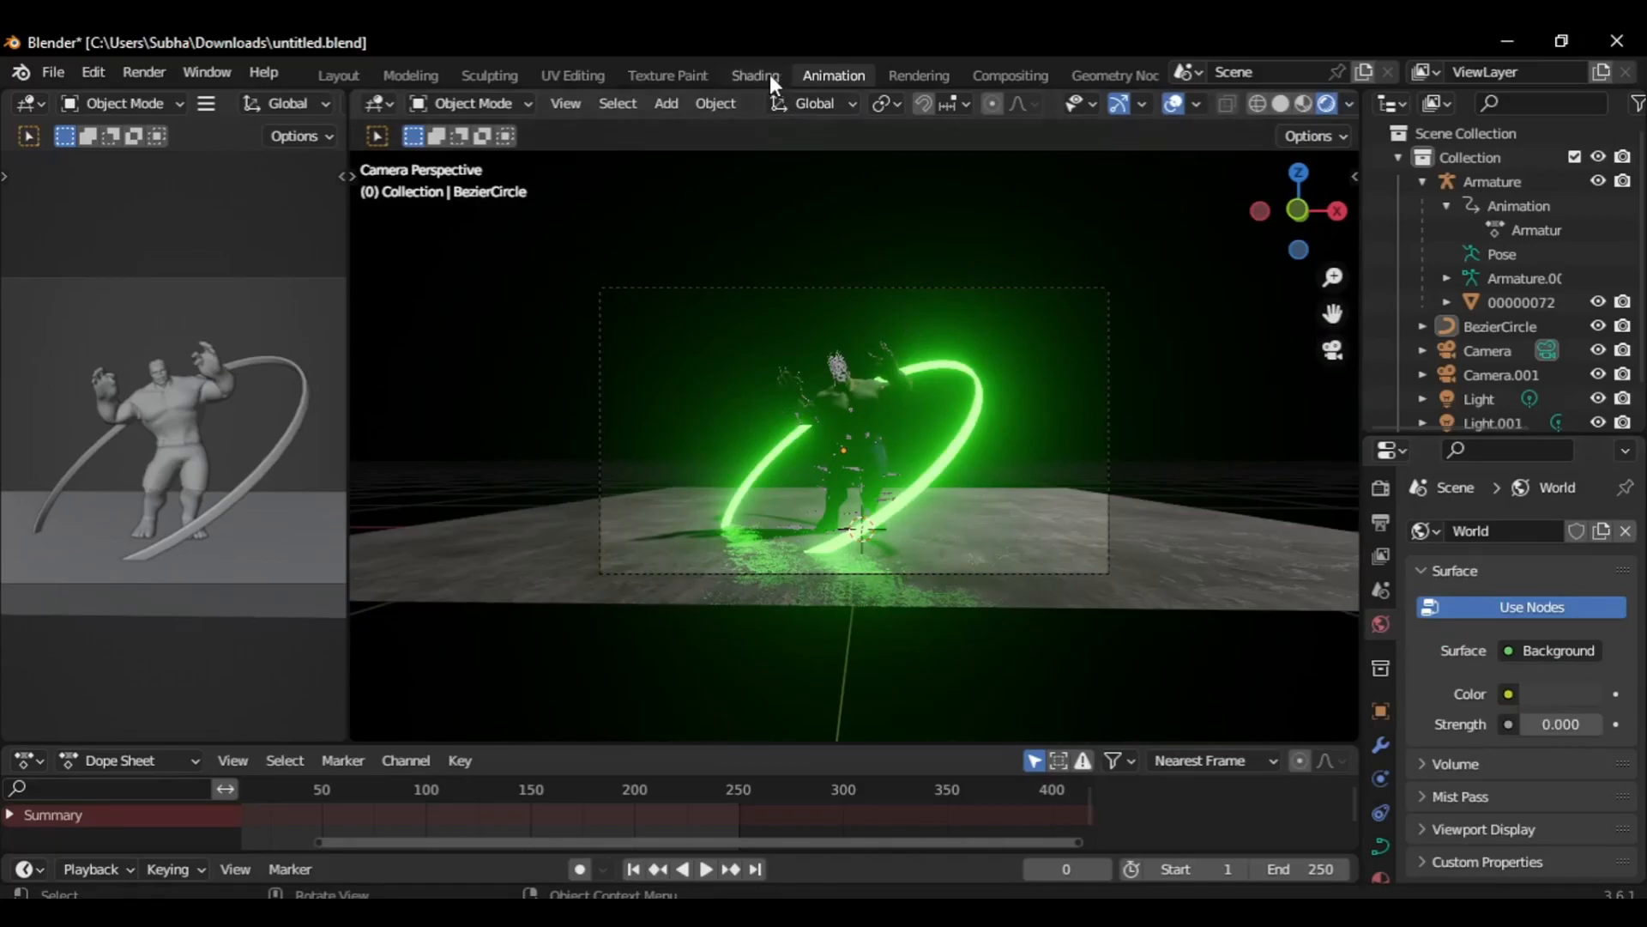
pyautogui.click(755, 74)
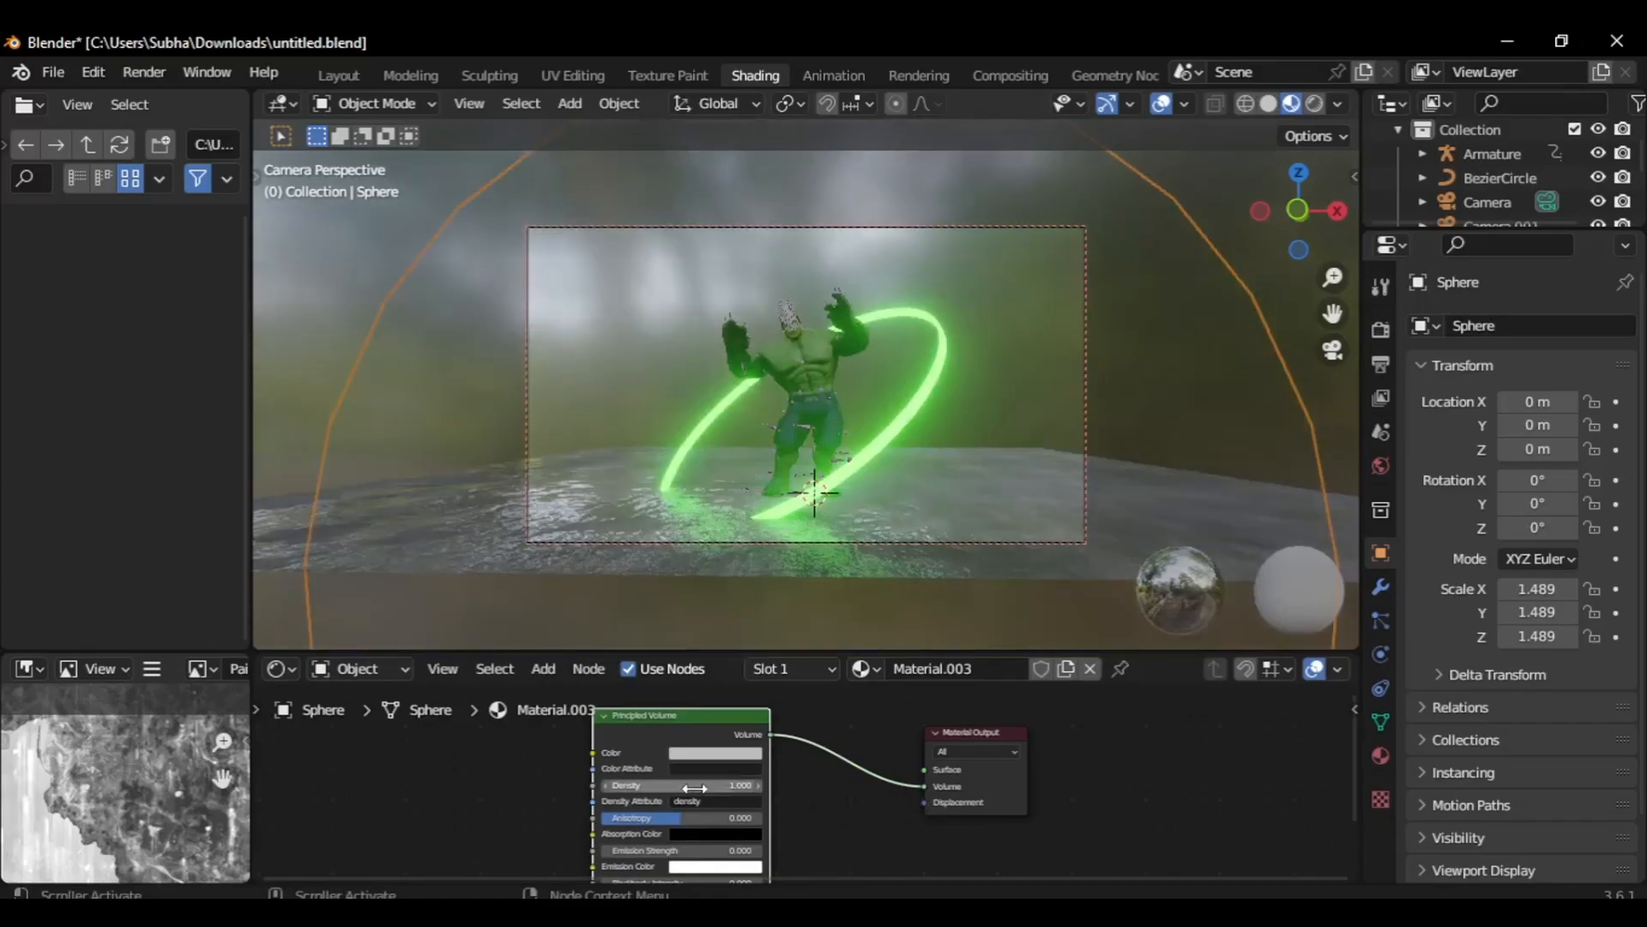
# Lower the Principled Volume density and move to the Animation workspace
pyautogui.click(1379, 331)
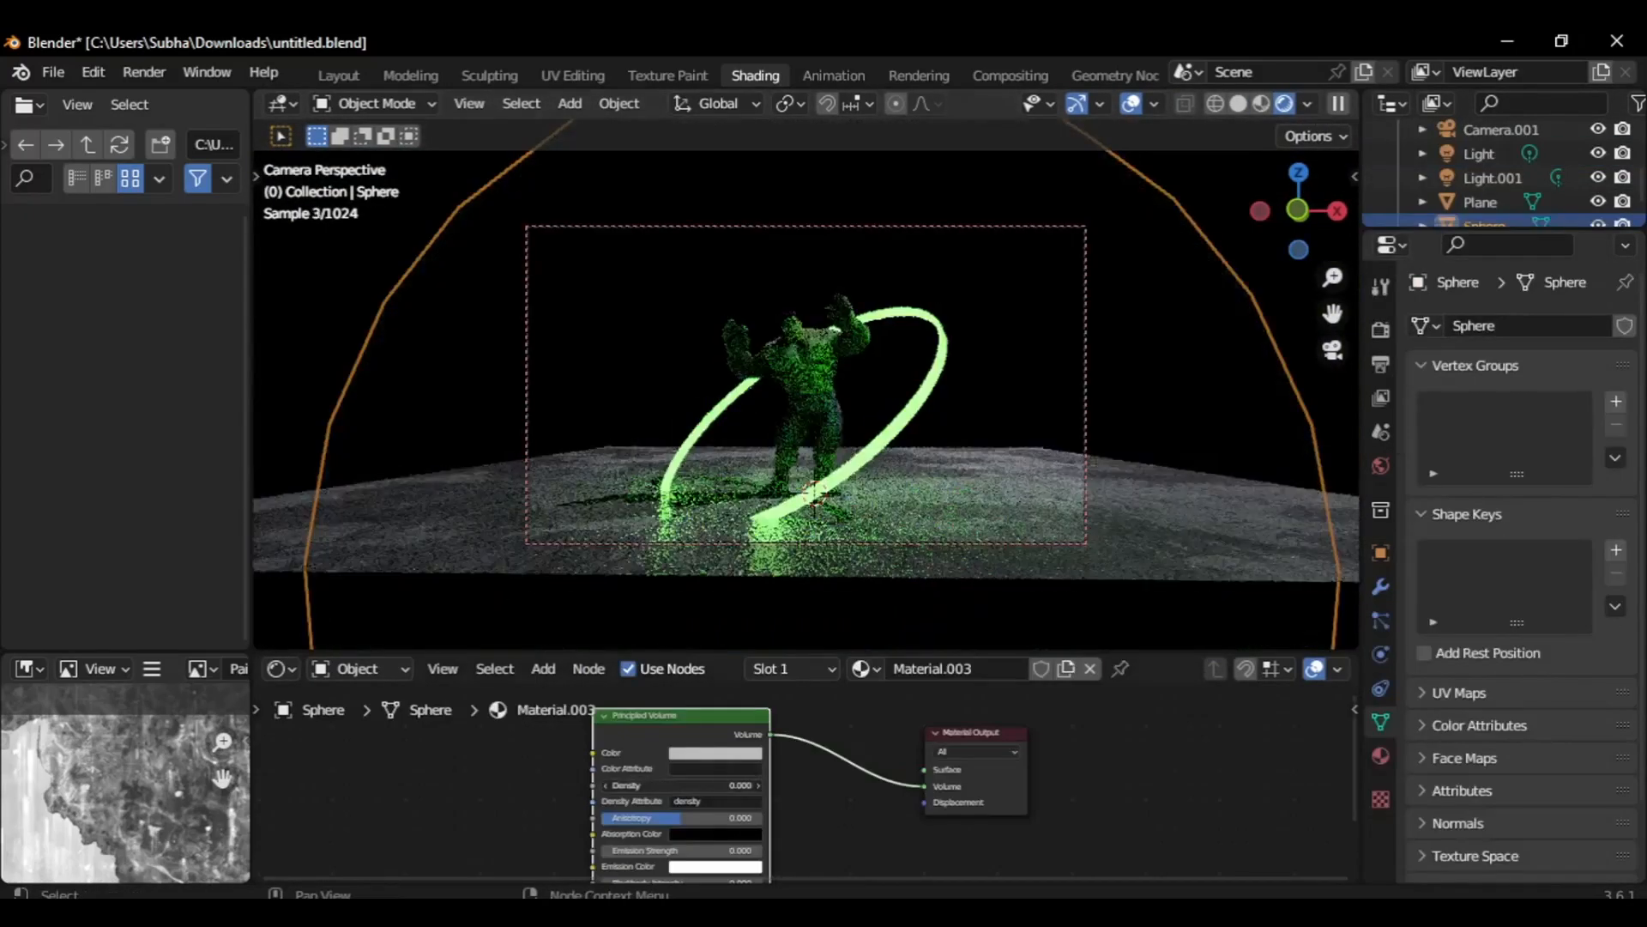
pyautogui.click(832, 73)
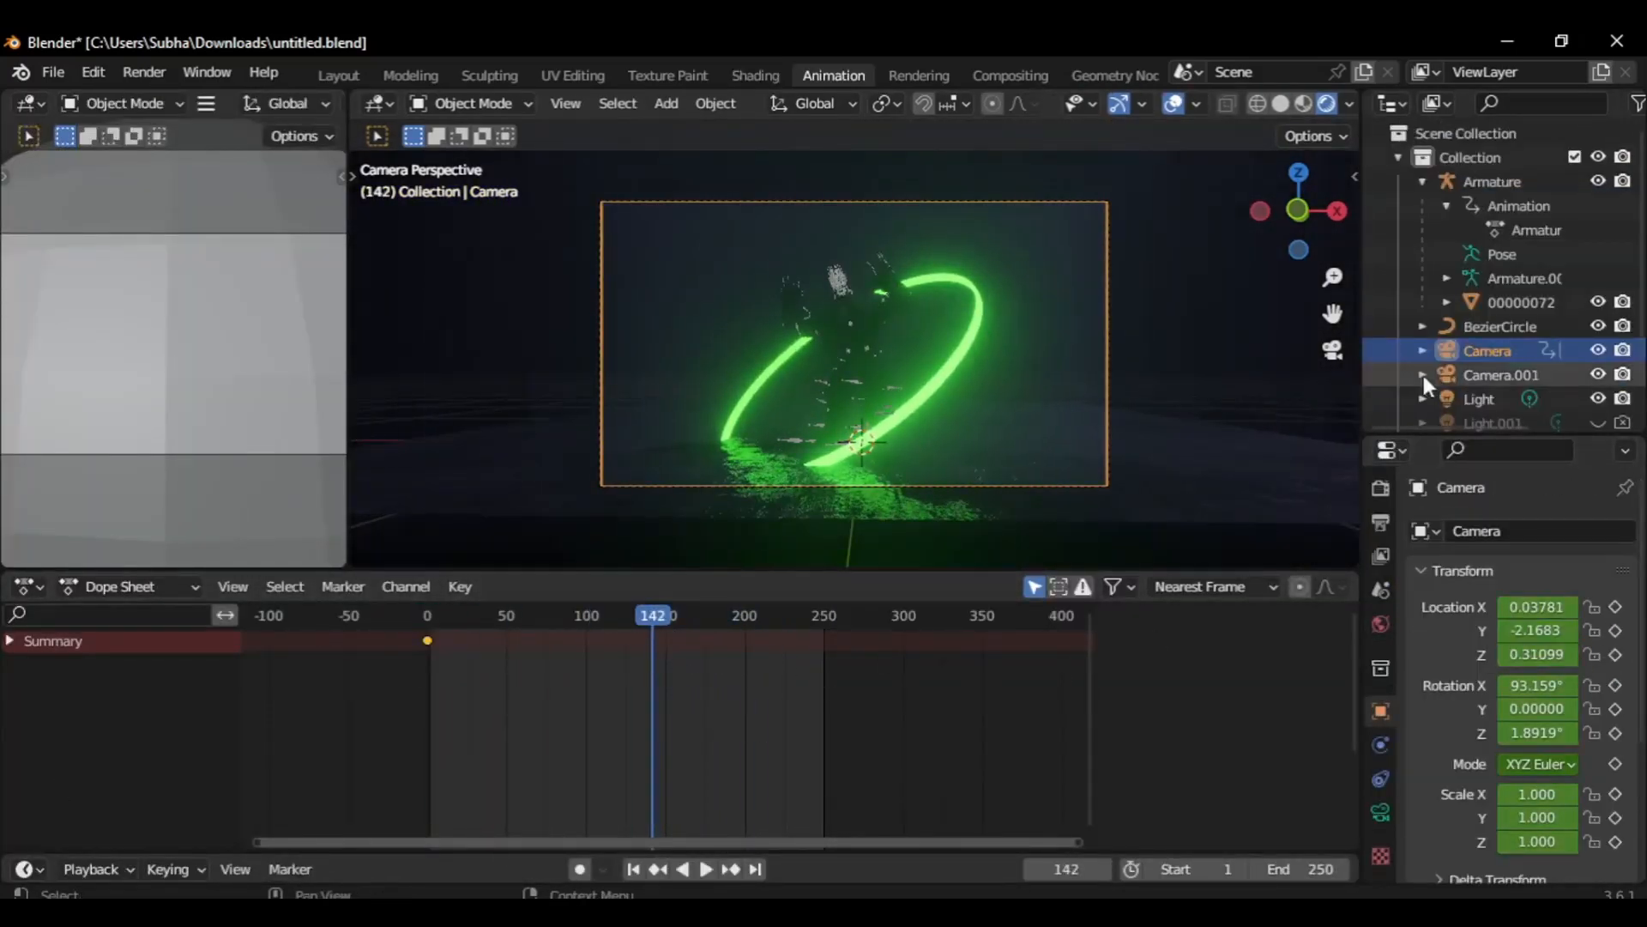
# Keyframe the camera at frame 142 and set output to FFmpeg video with a container format
pyautogui.click(705, 868)
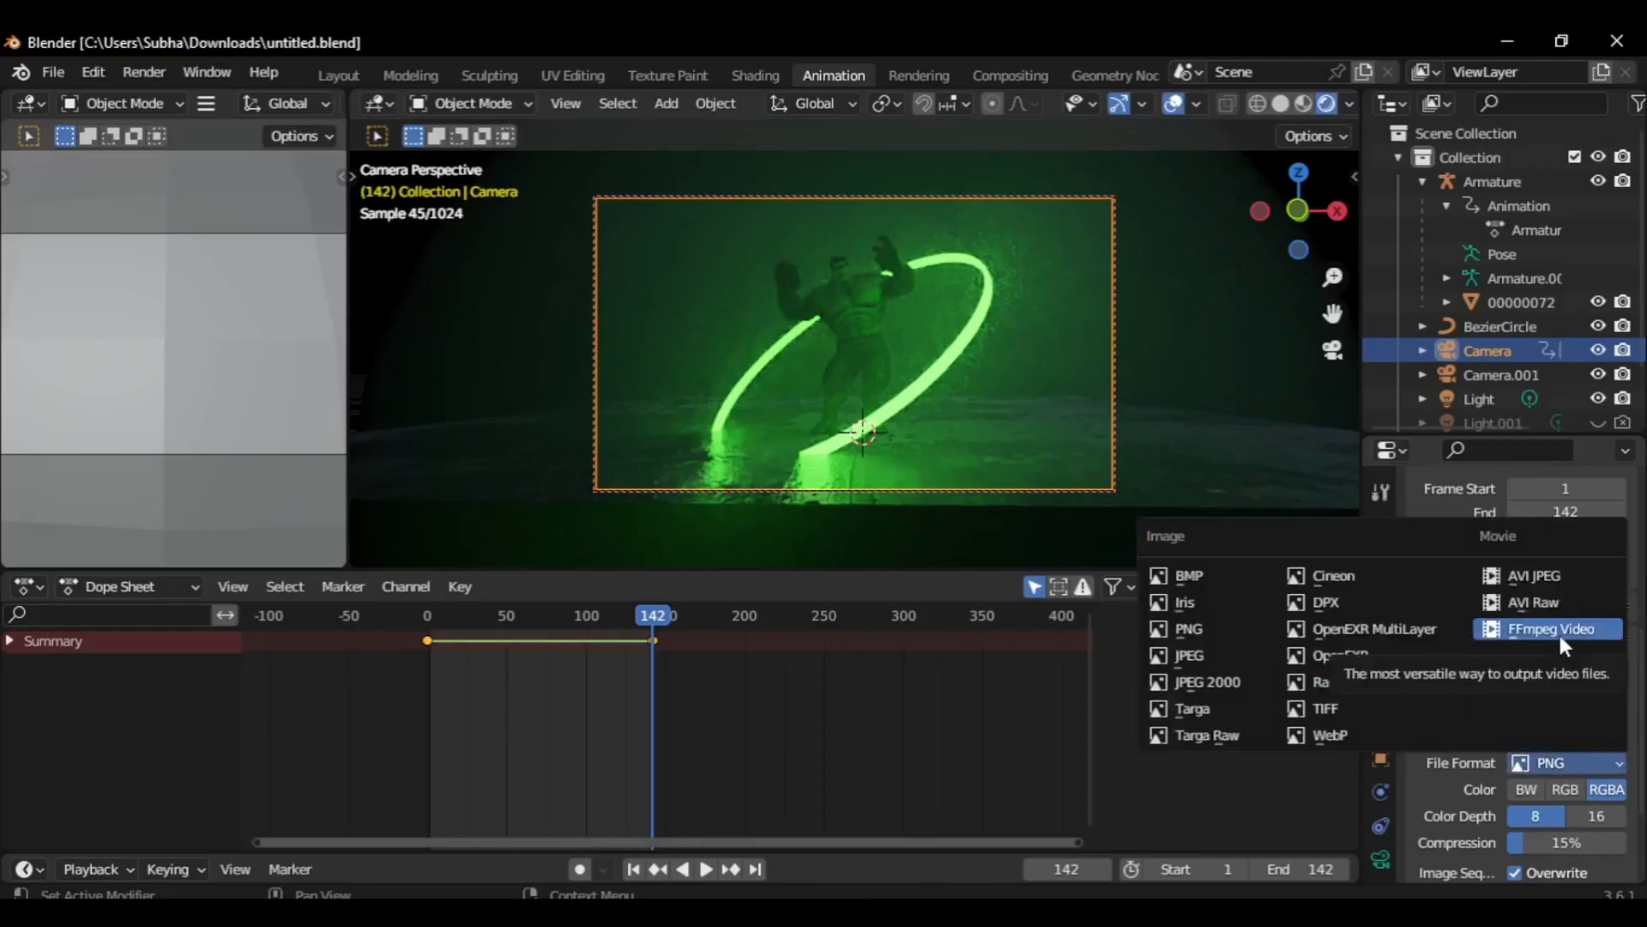
pyautogui.click(1546, 628)
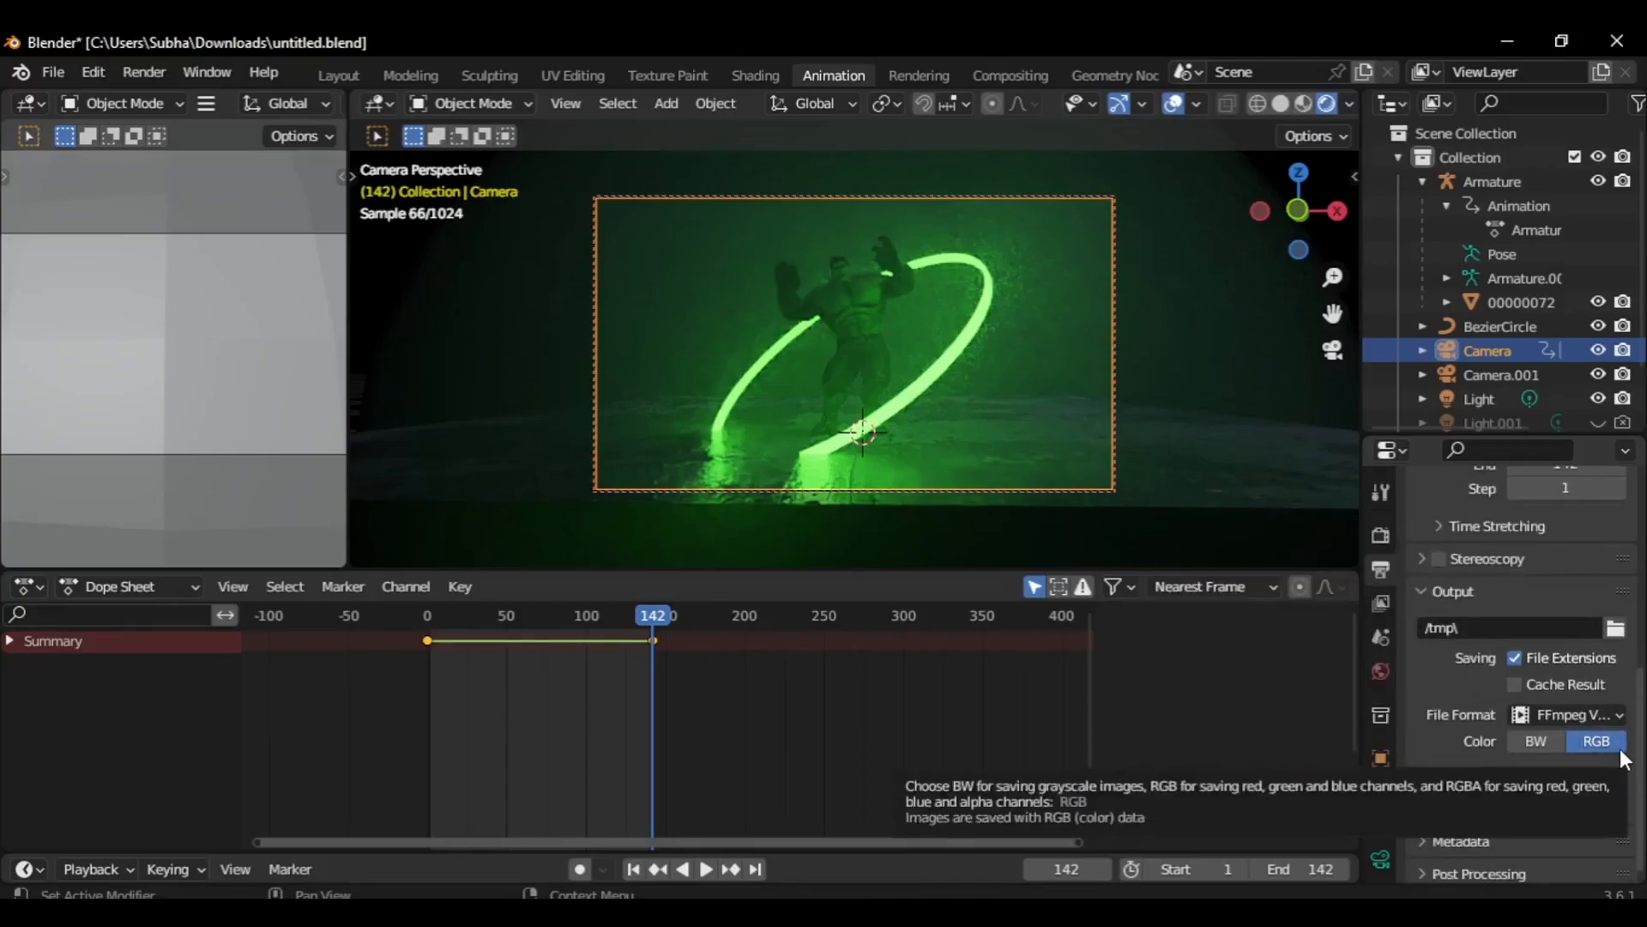
pyautogui.click(1565, 797)
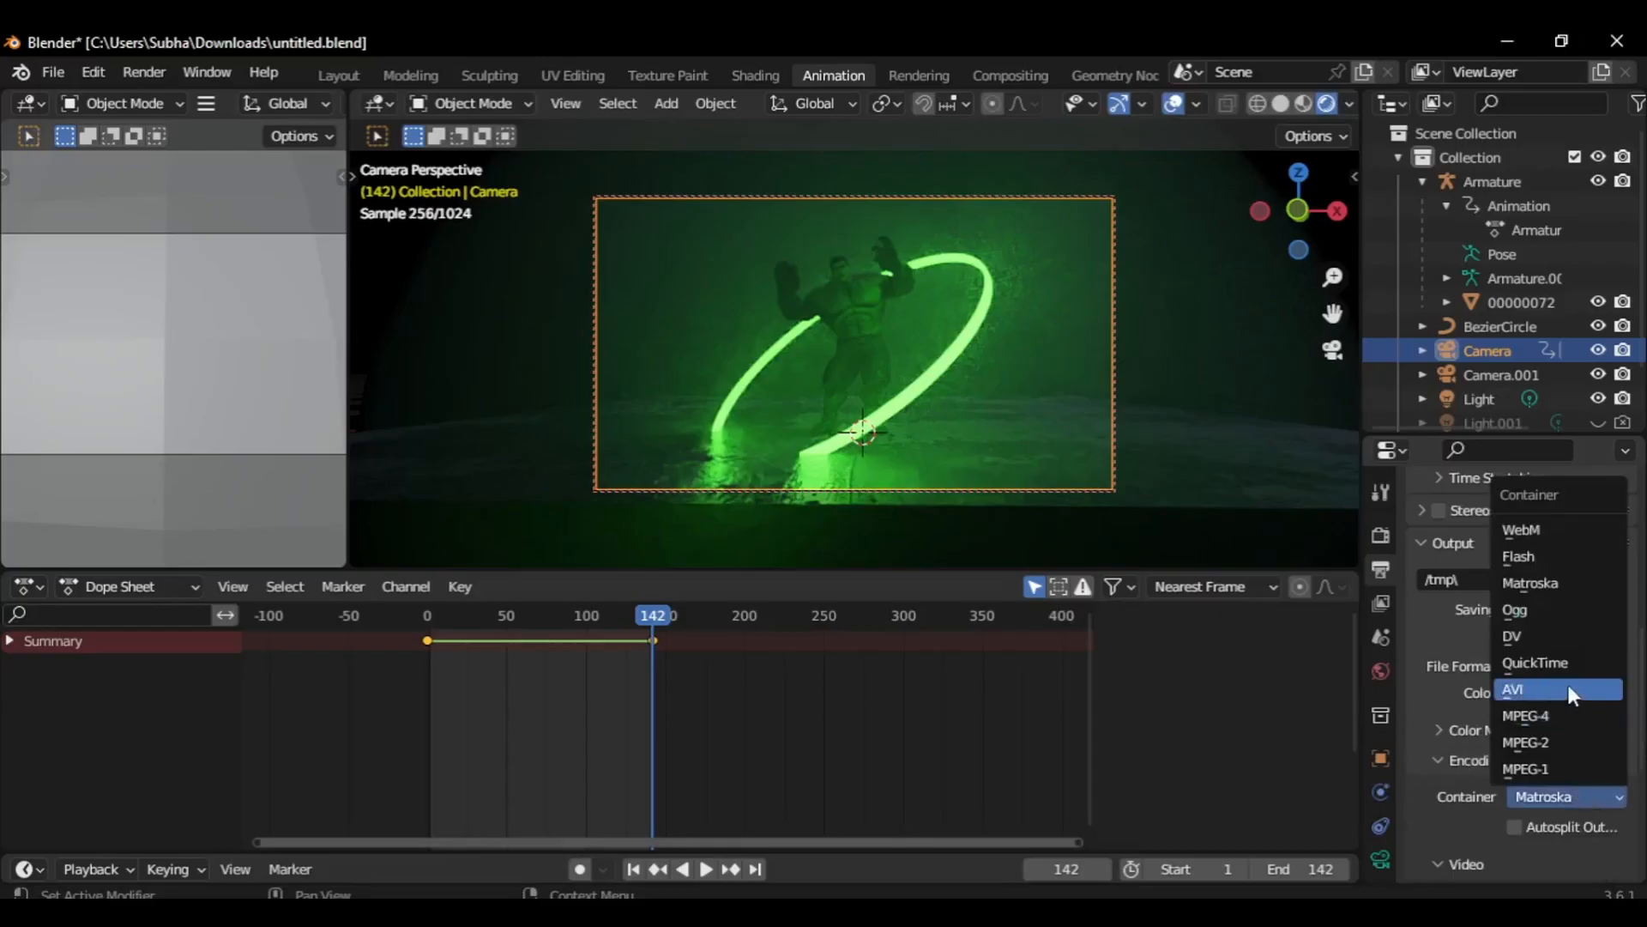